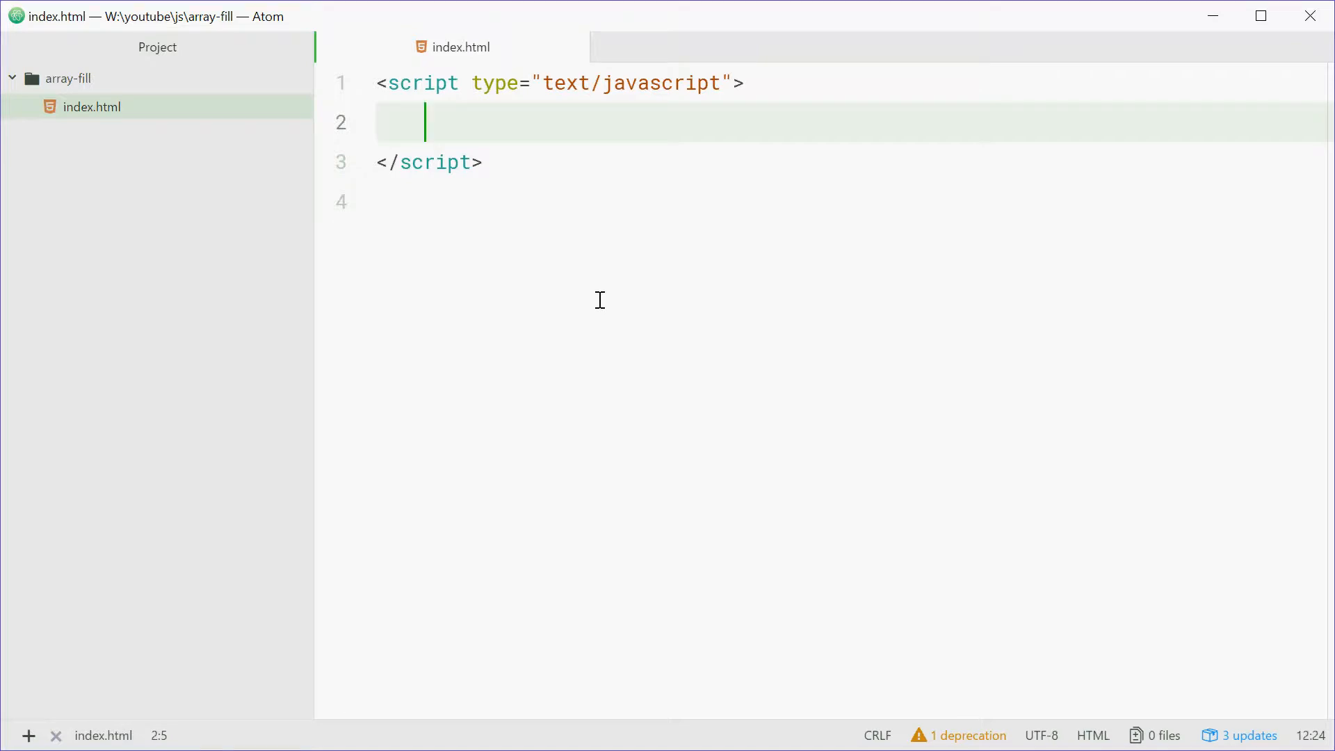
- Write let myArray = ["dcode", "dom", "nick"]; on line 2 of the script block
type("let my")
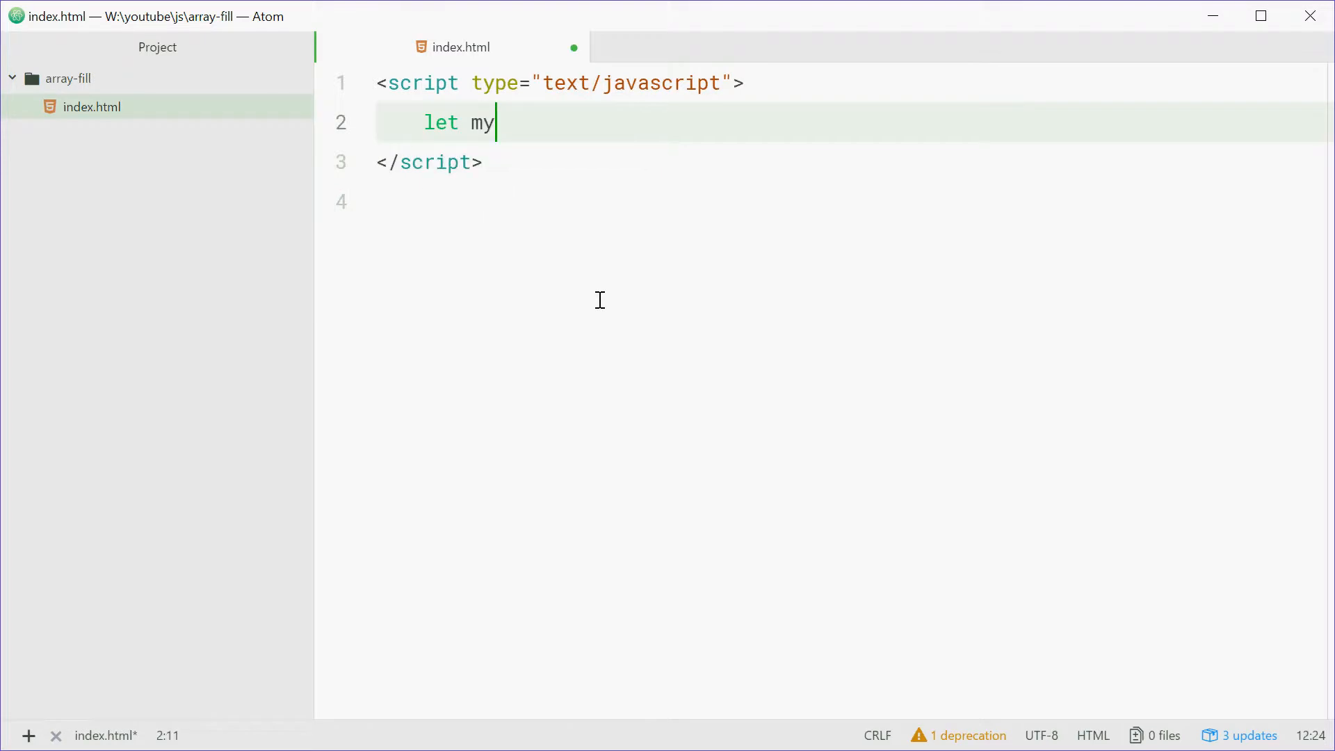
type("Array")
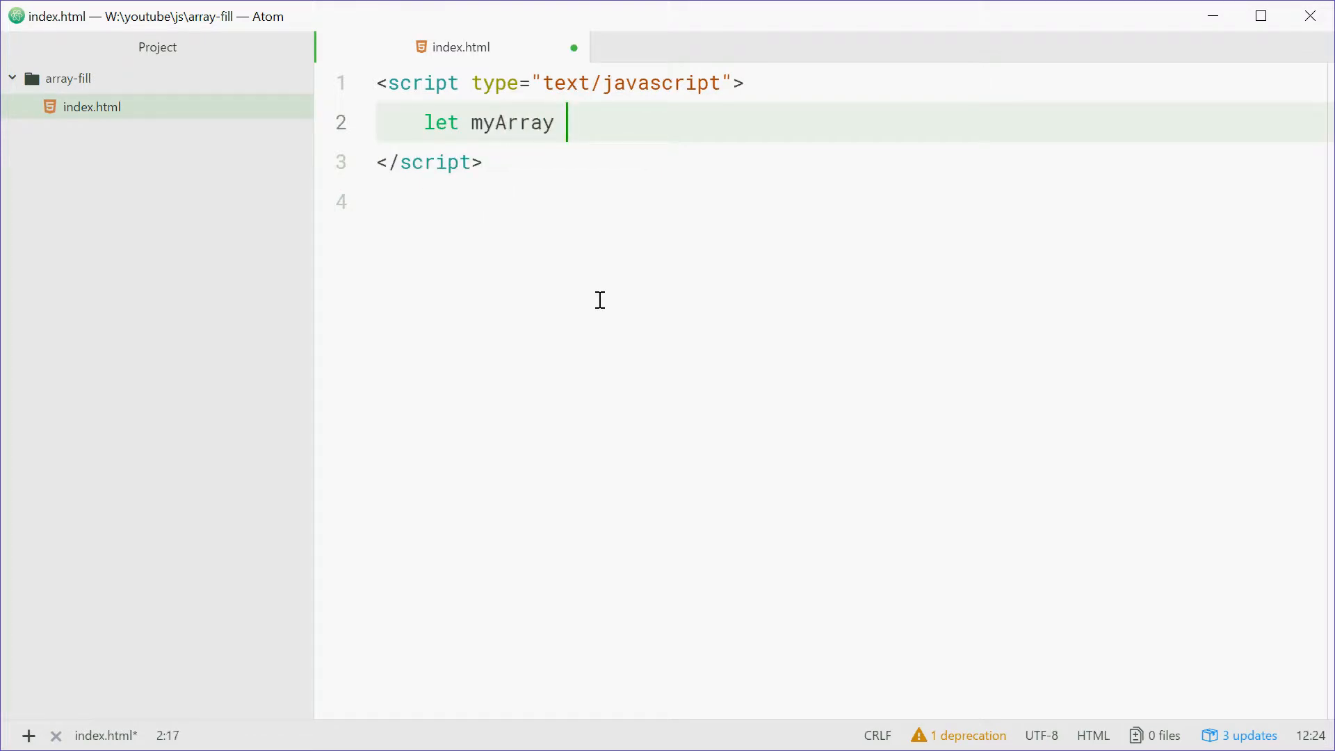
type("= [\"\"]")
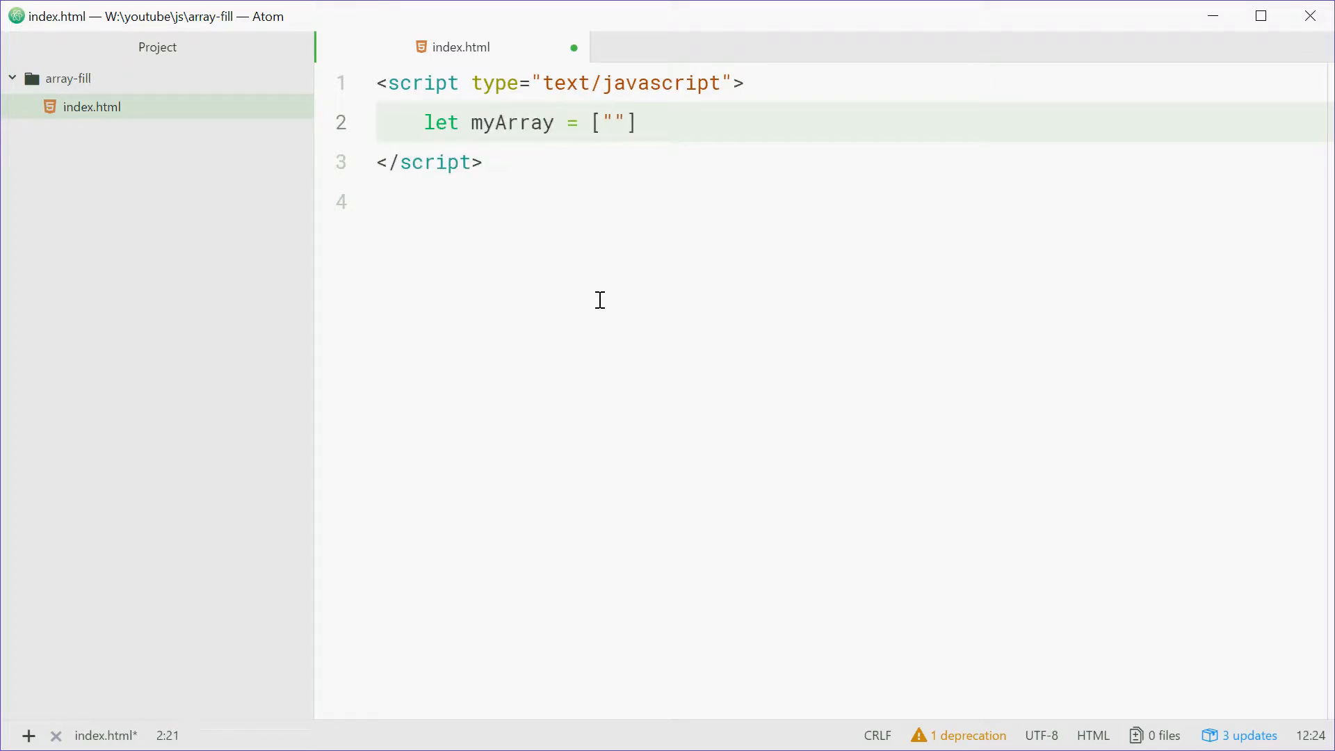
type("dcode\", \"do")
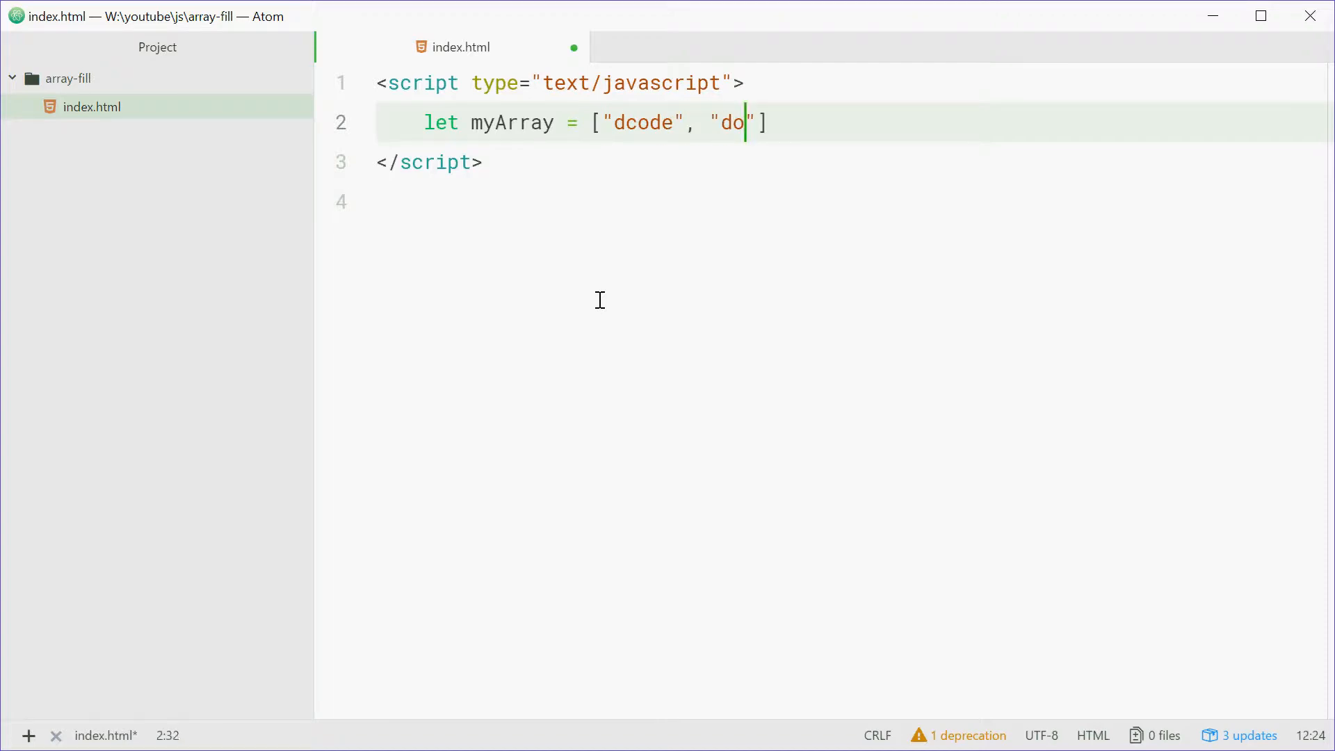
type("m\", \"nick\"")
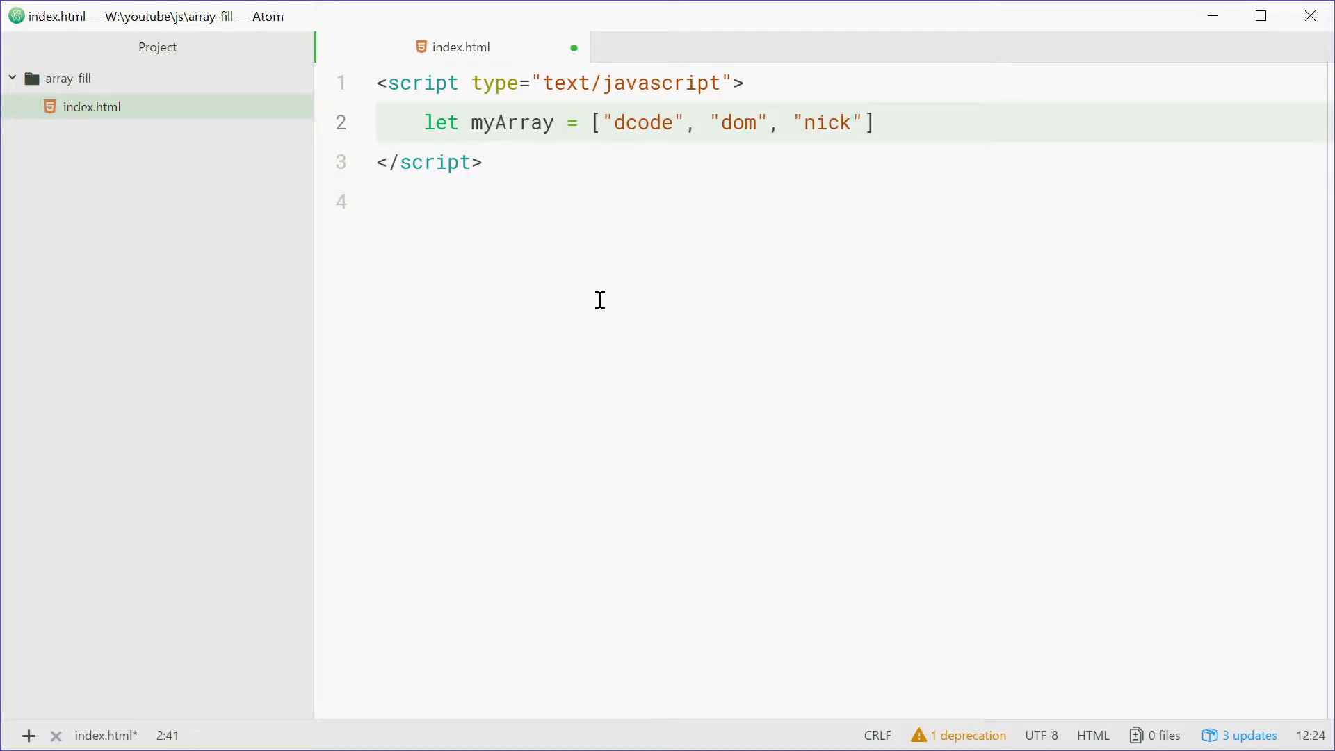
type(";")
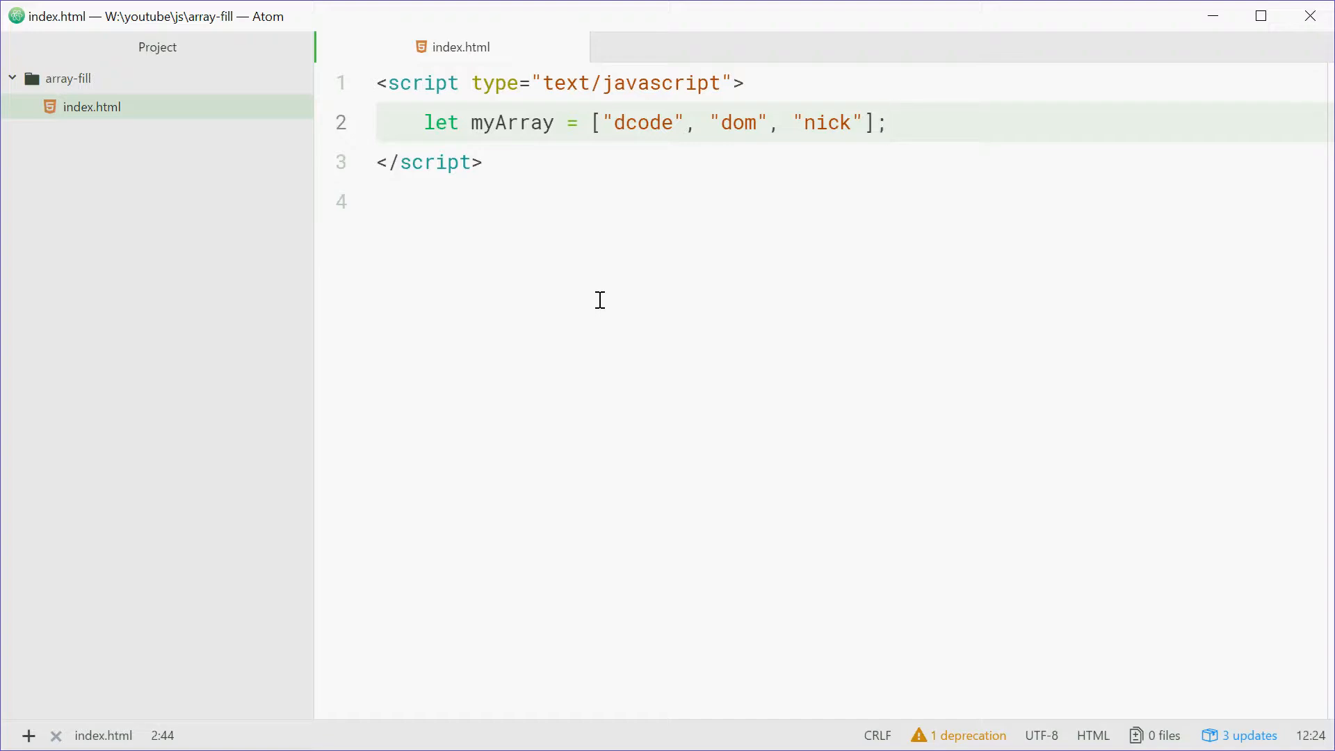
double_click(641, 122)
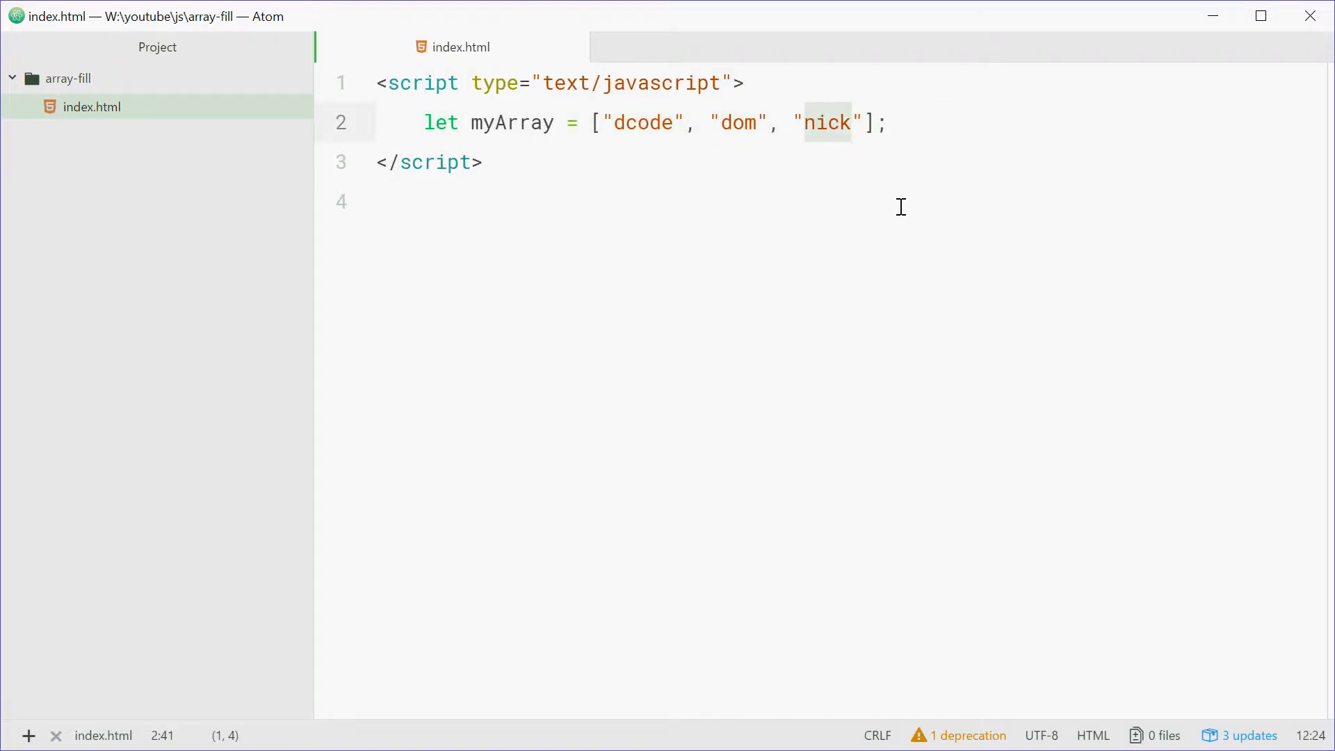
mouse_move(924, 140)
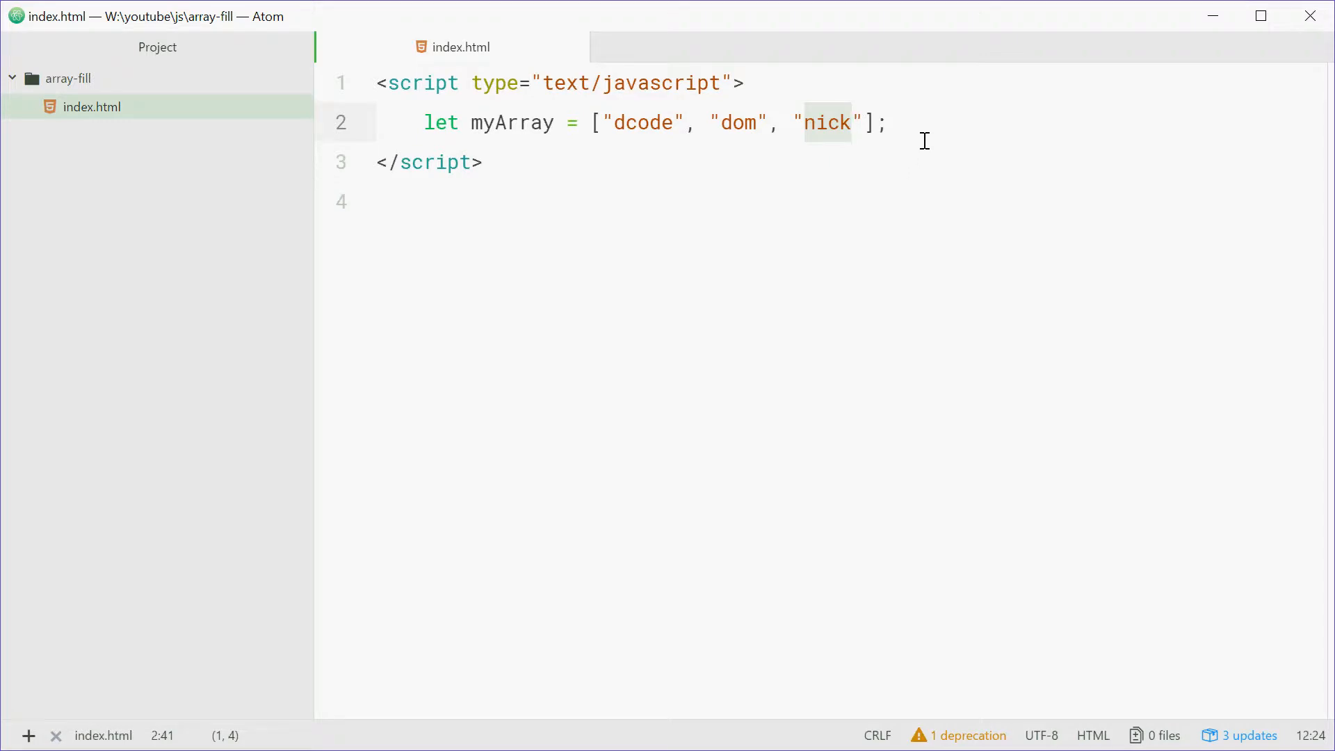
- Add myArray.fill("Sophie"); on a new line below the declaration
type("my")
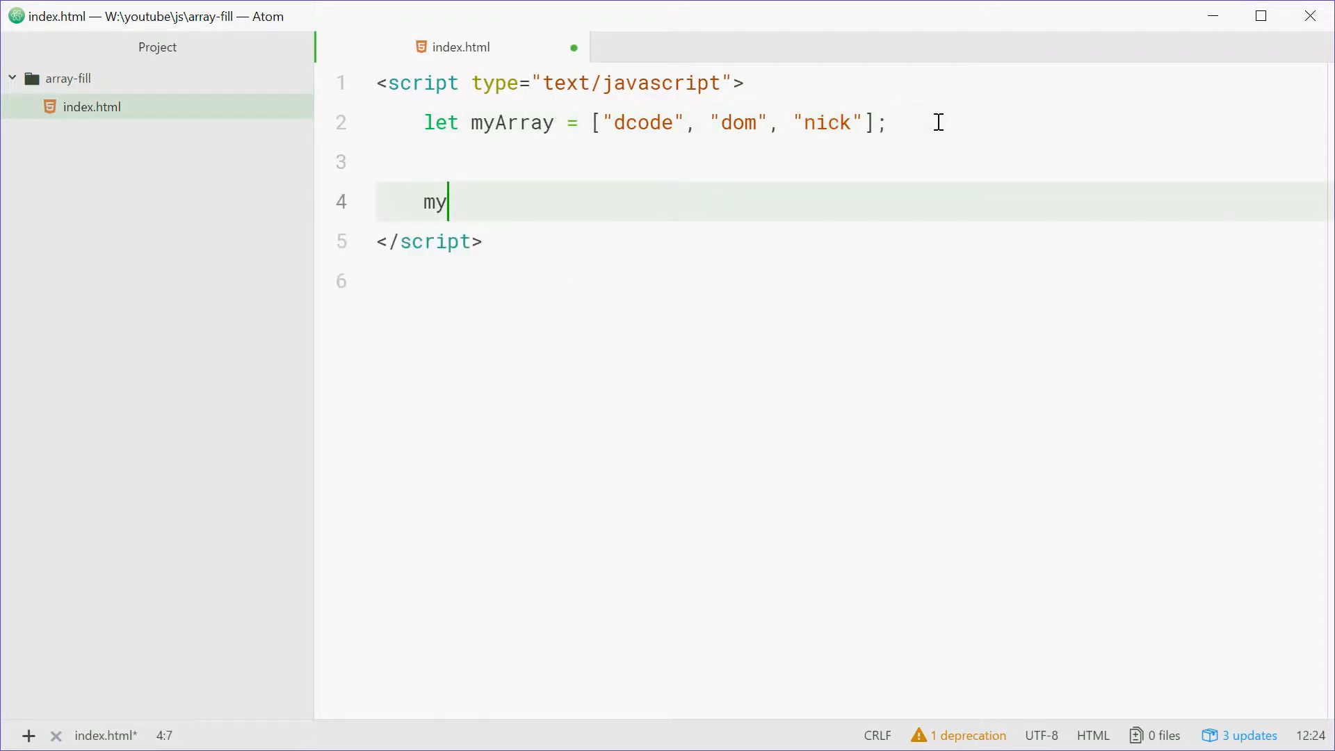
type("Array.f")
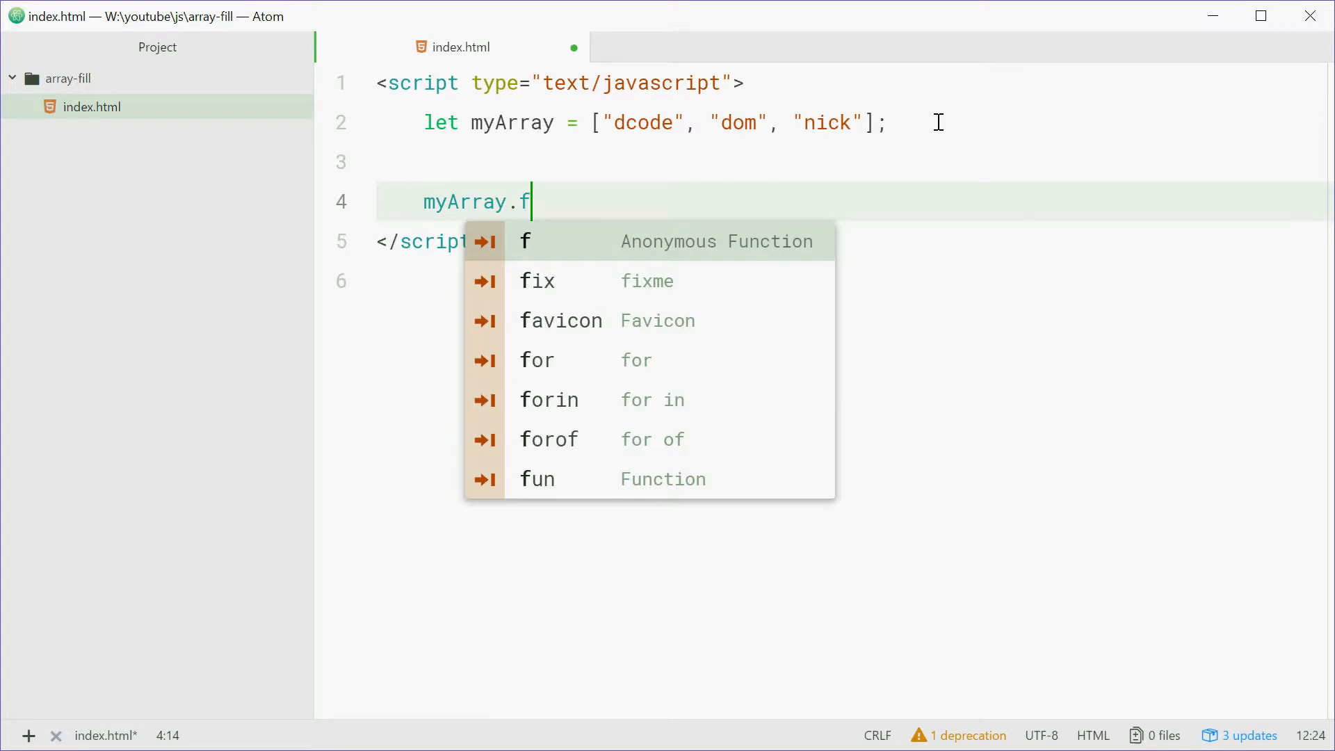
type("ill(\"\")")
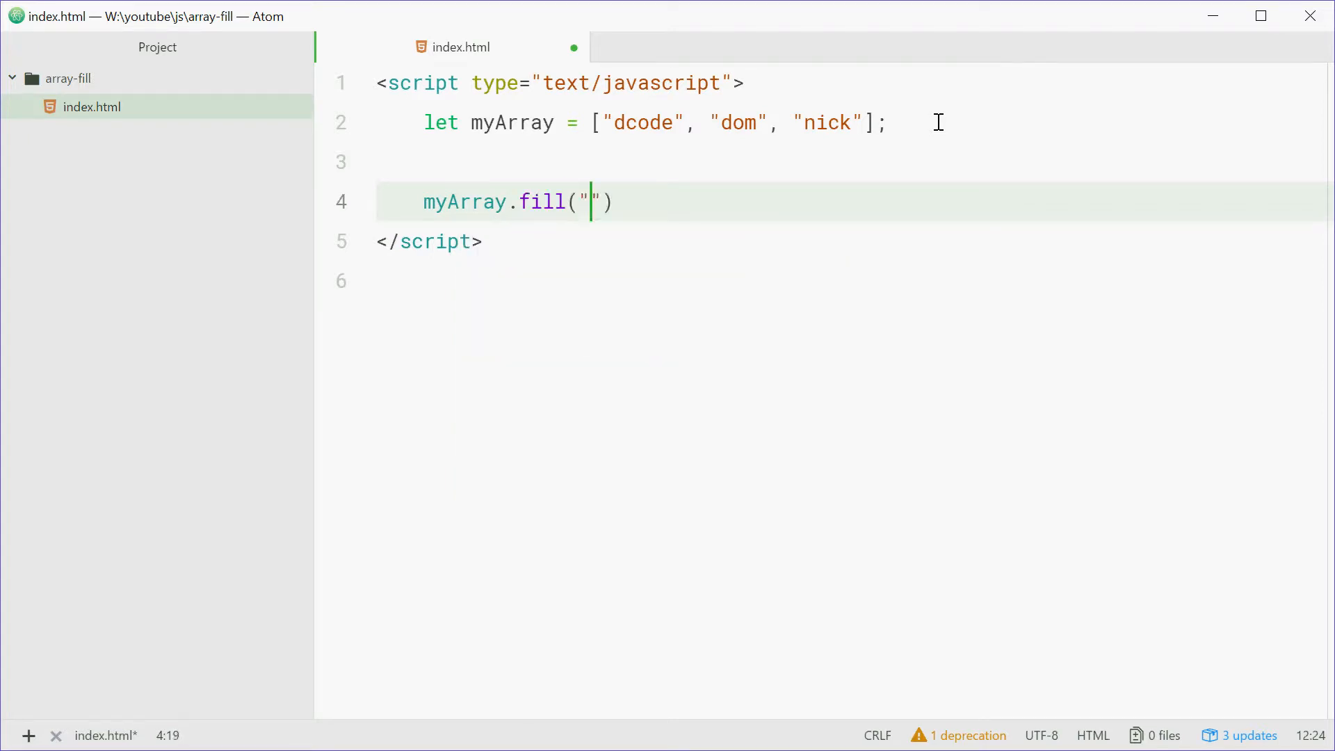
type("Sophie")
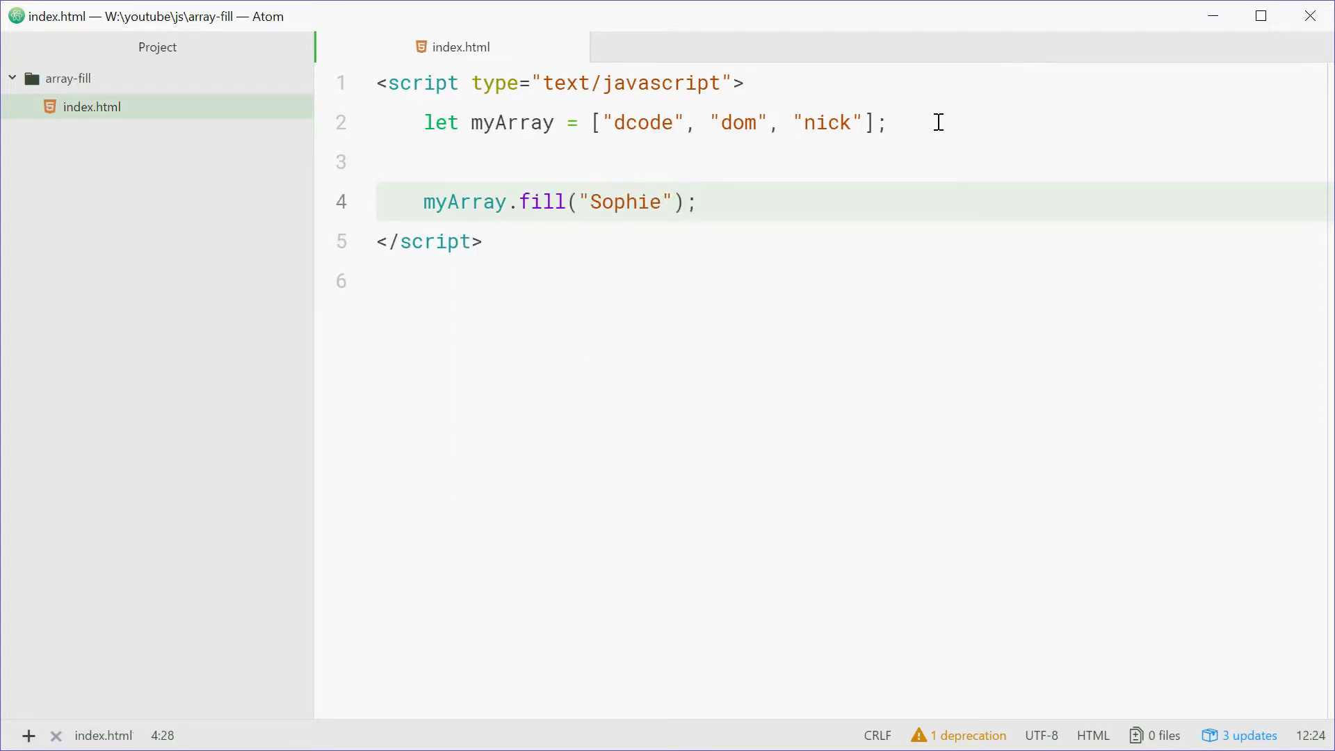
left_click(698, 202)
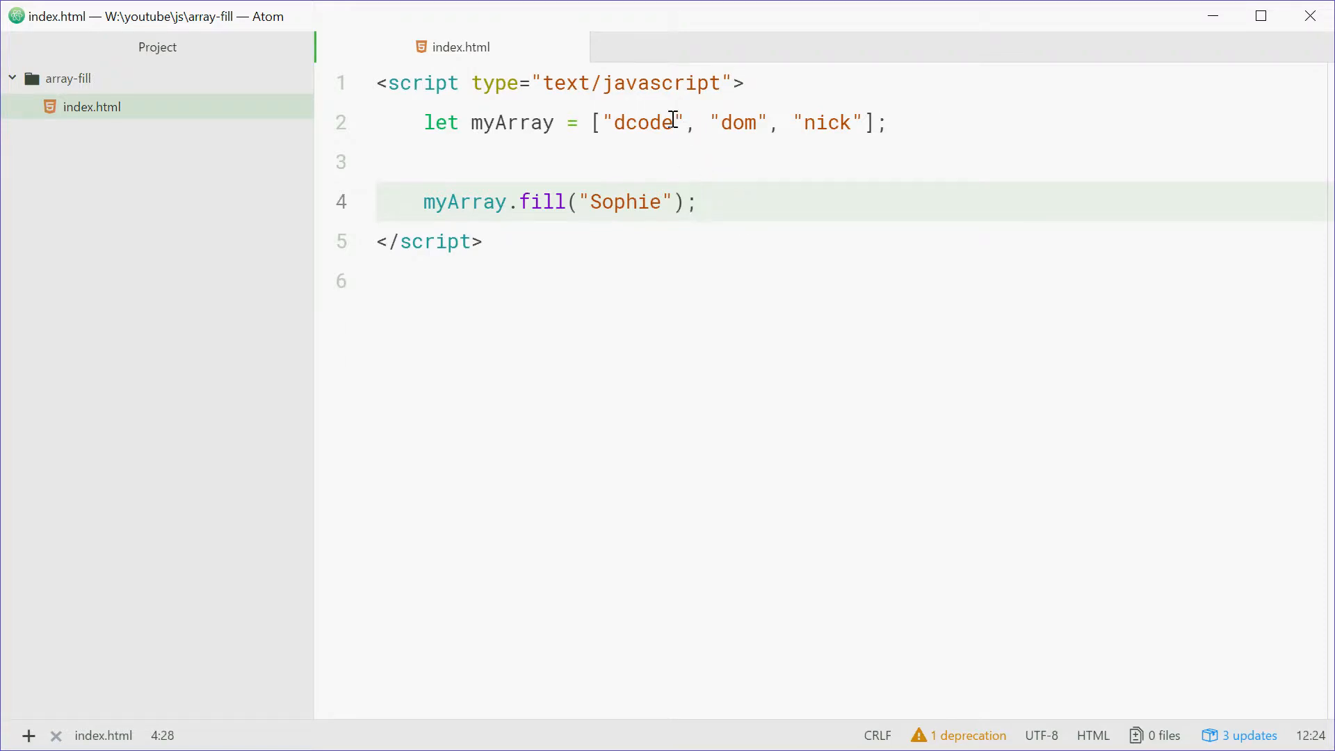
left_click(625, 201)
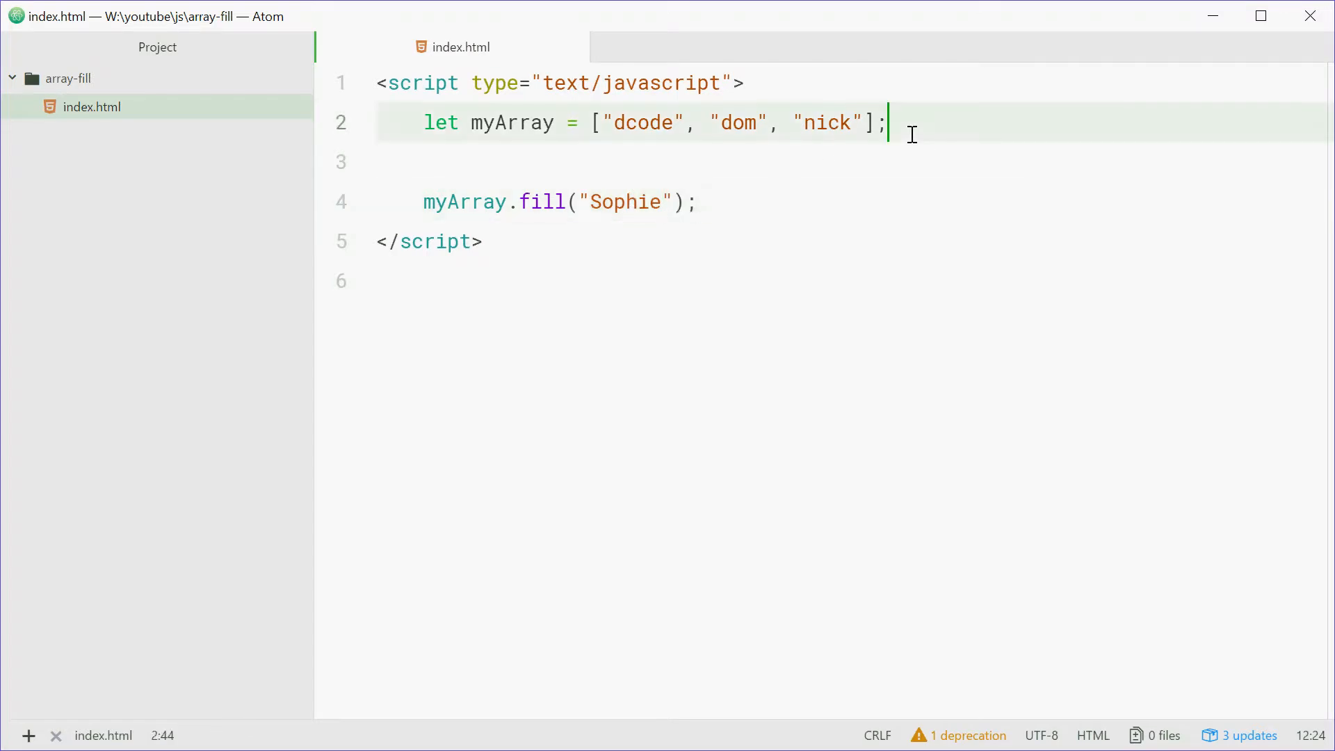
- Add console.log(myArray); after the declaration and again after the fill line
type("console.log();")
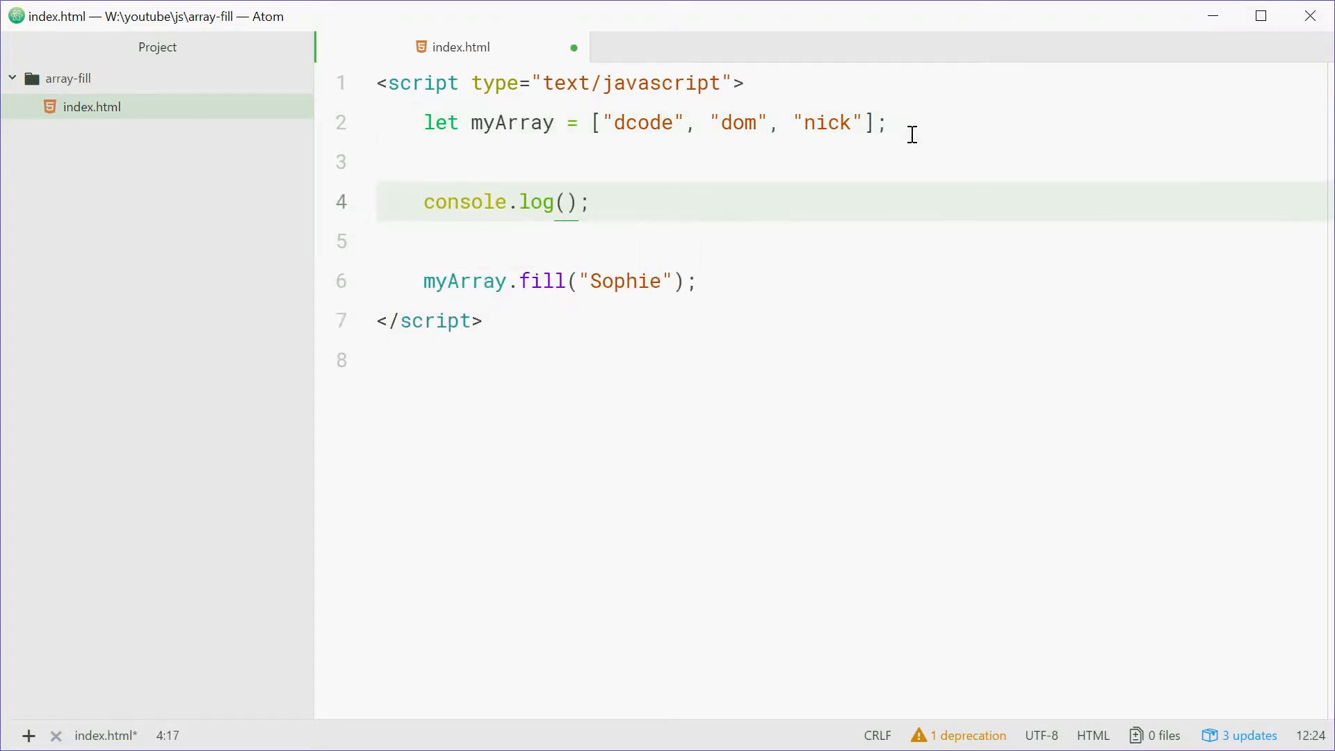
type("myArray")
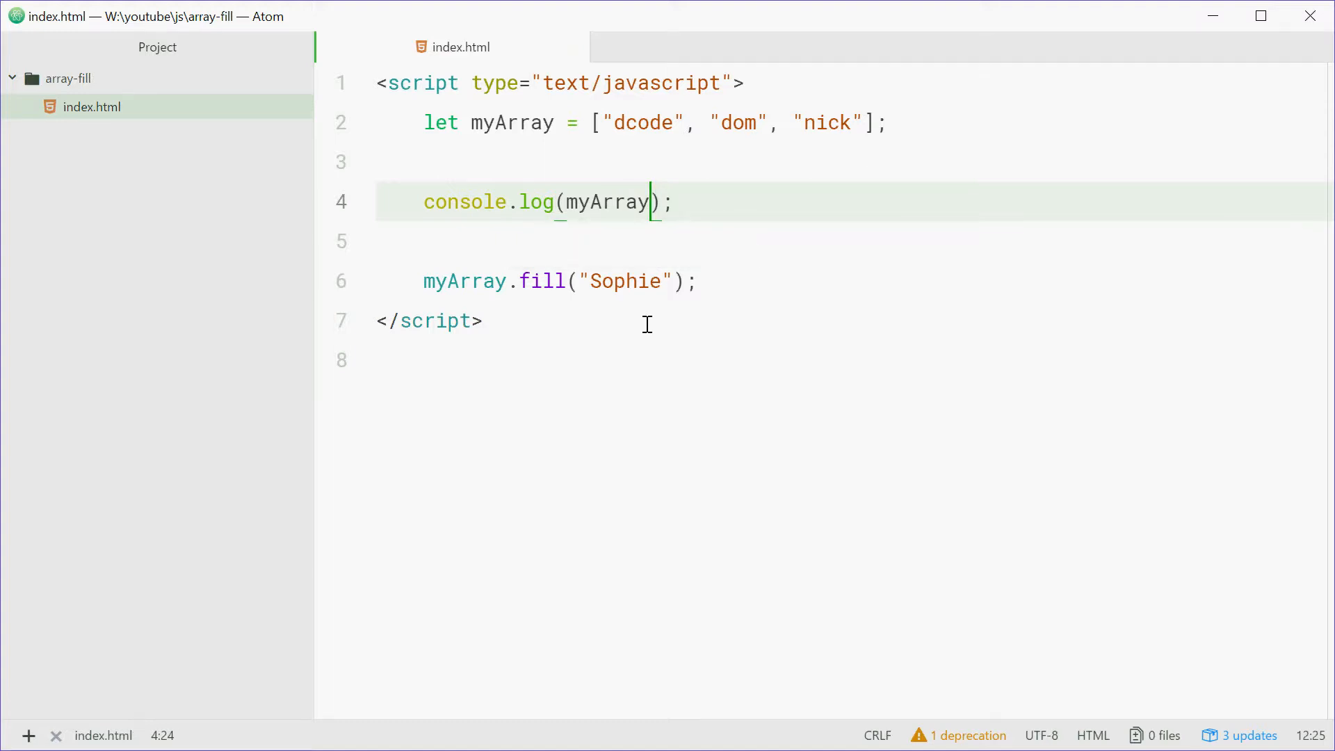
type("console.log();")
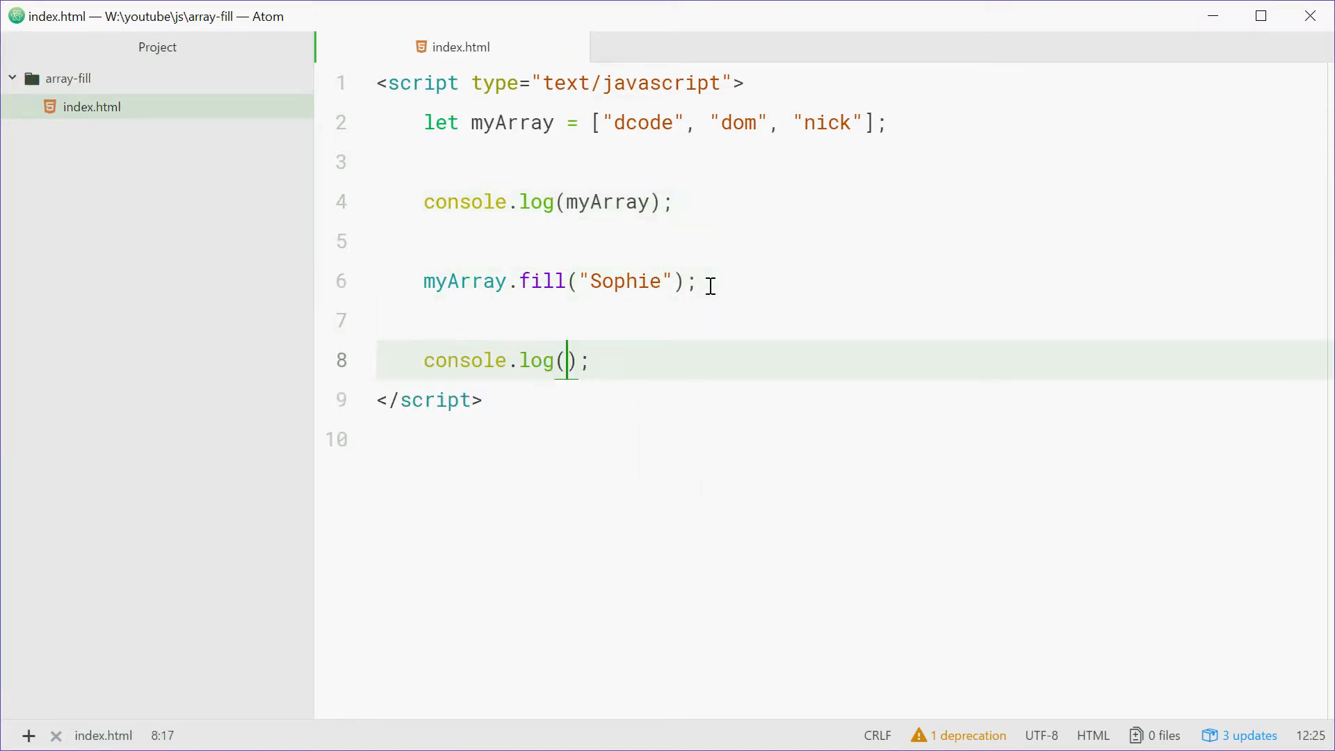
type("myArray")
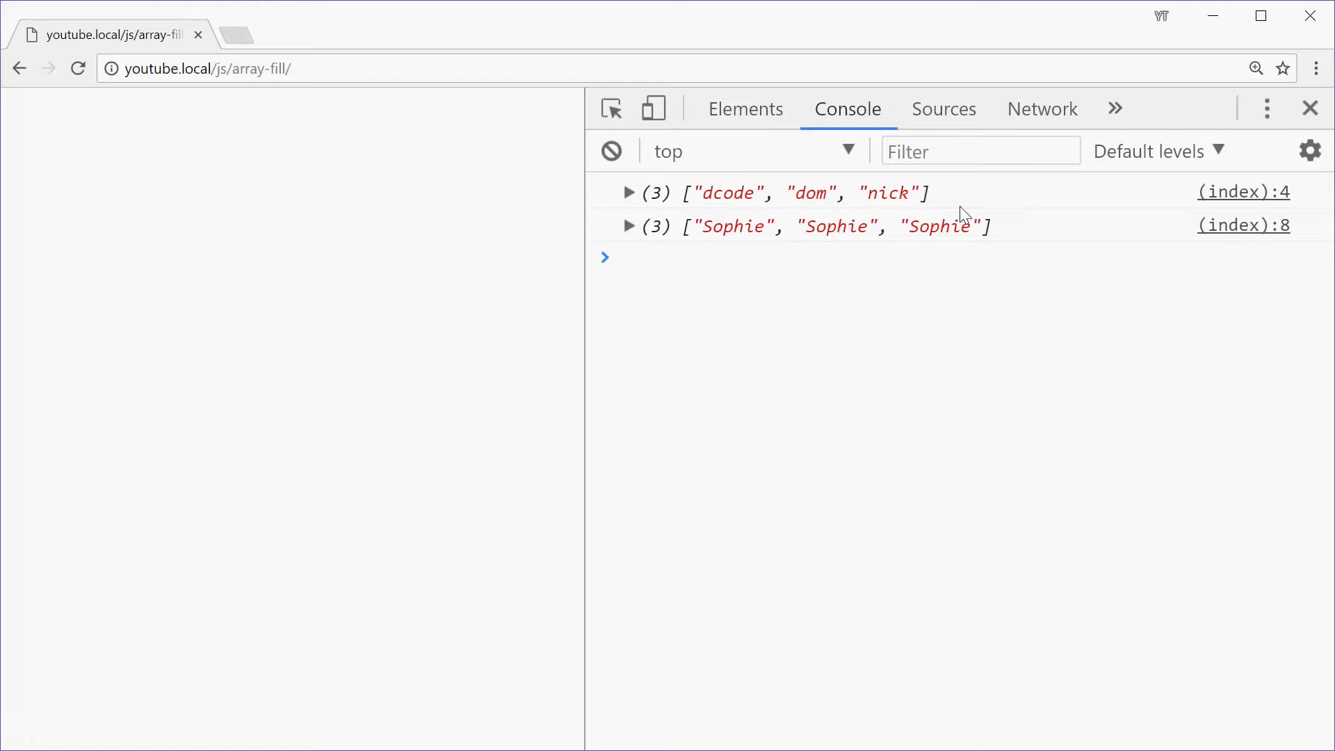
mouse_move(1013, 239)
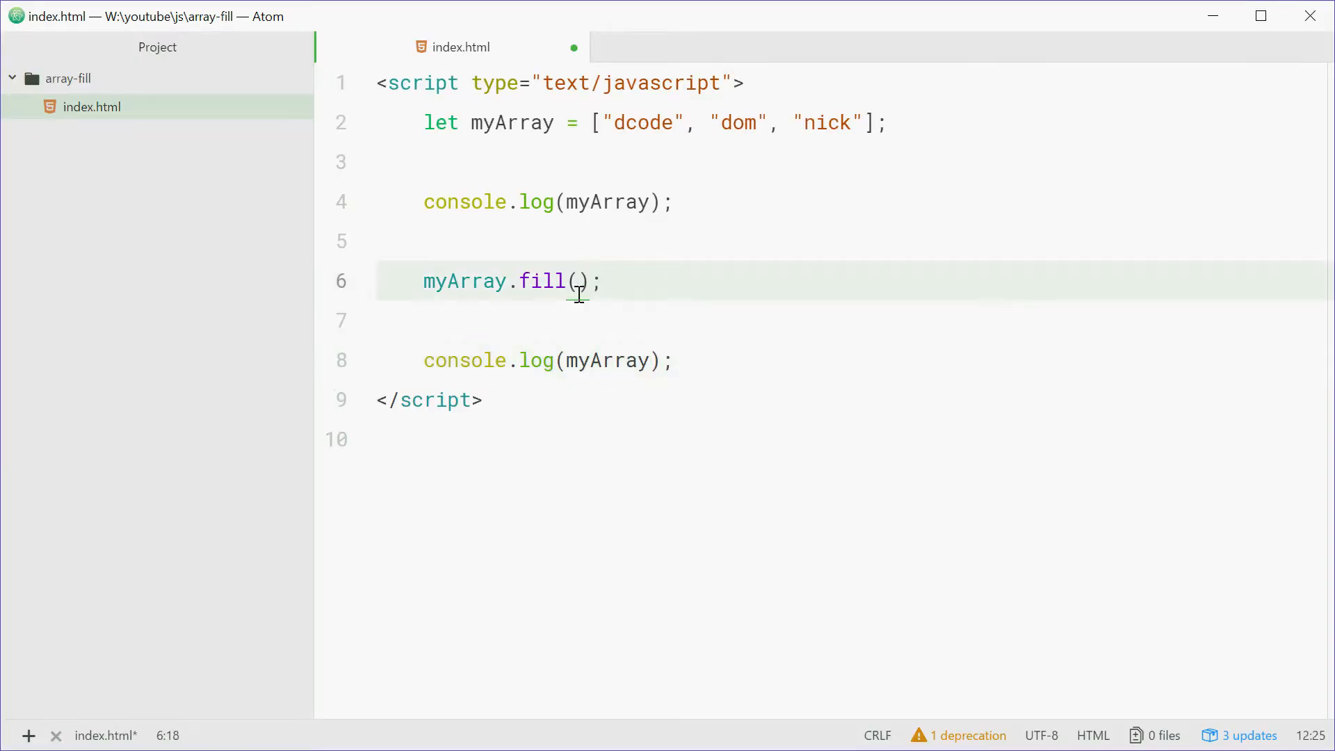
- Pass { name: "Dom", profession: "Software Developer" } as the fill argument
type("{")
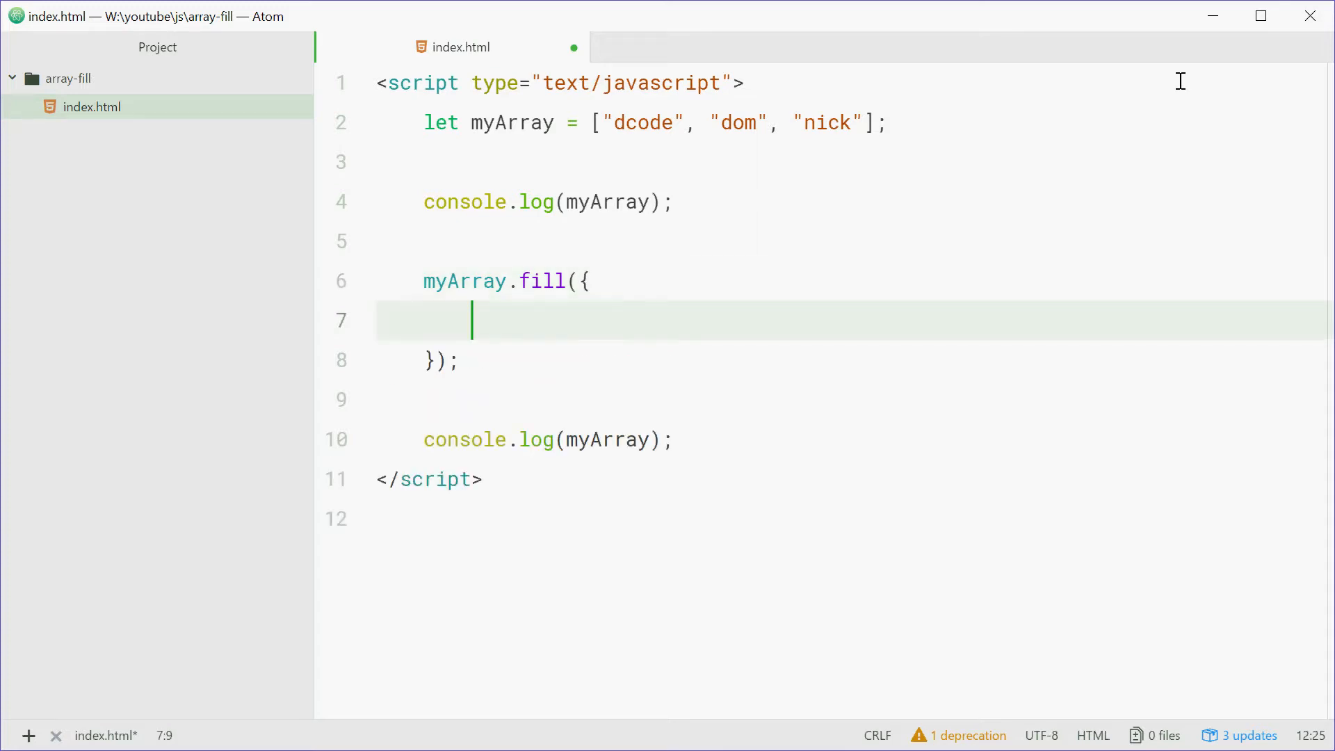
type("name: \"Dom\",")
type("profession")
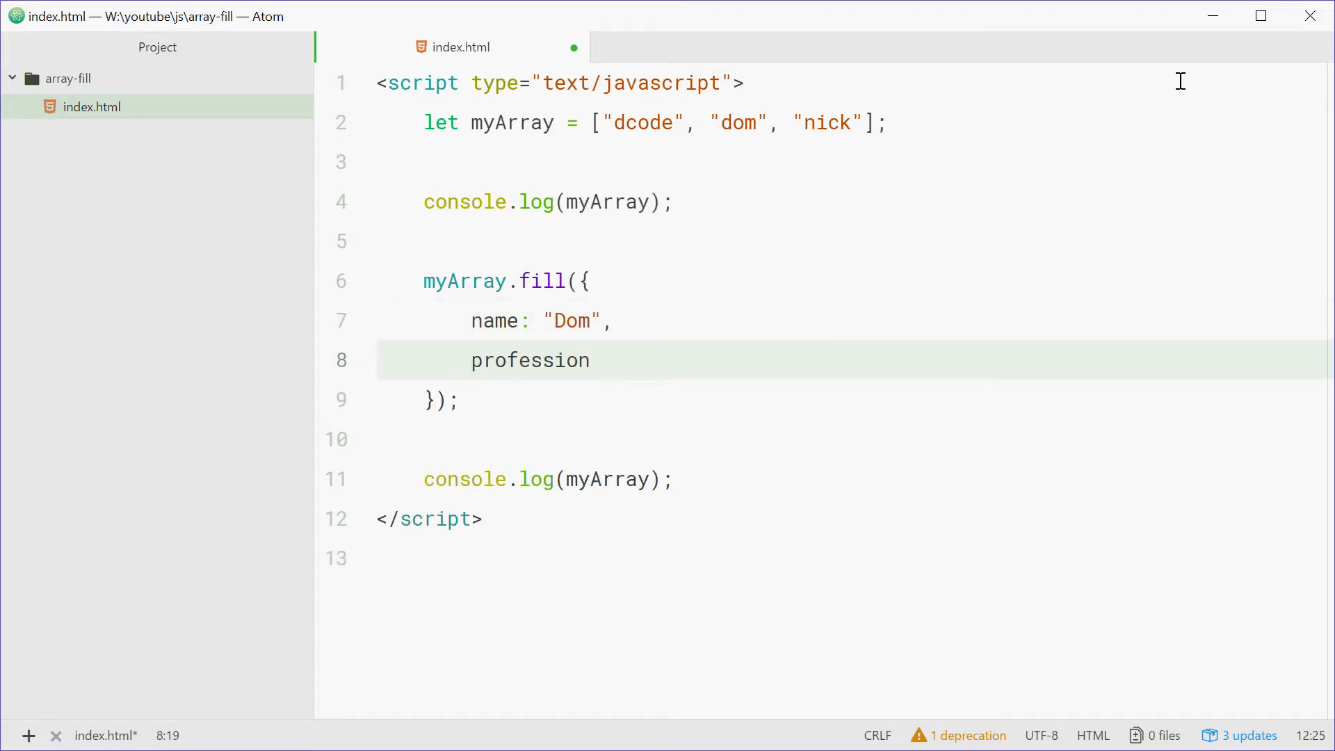
type(": \"Software D")
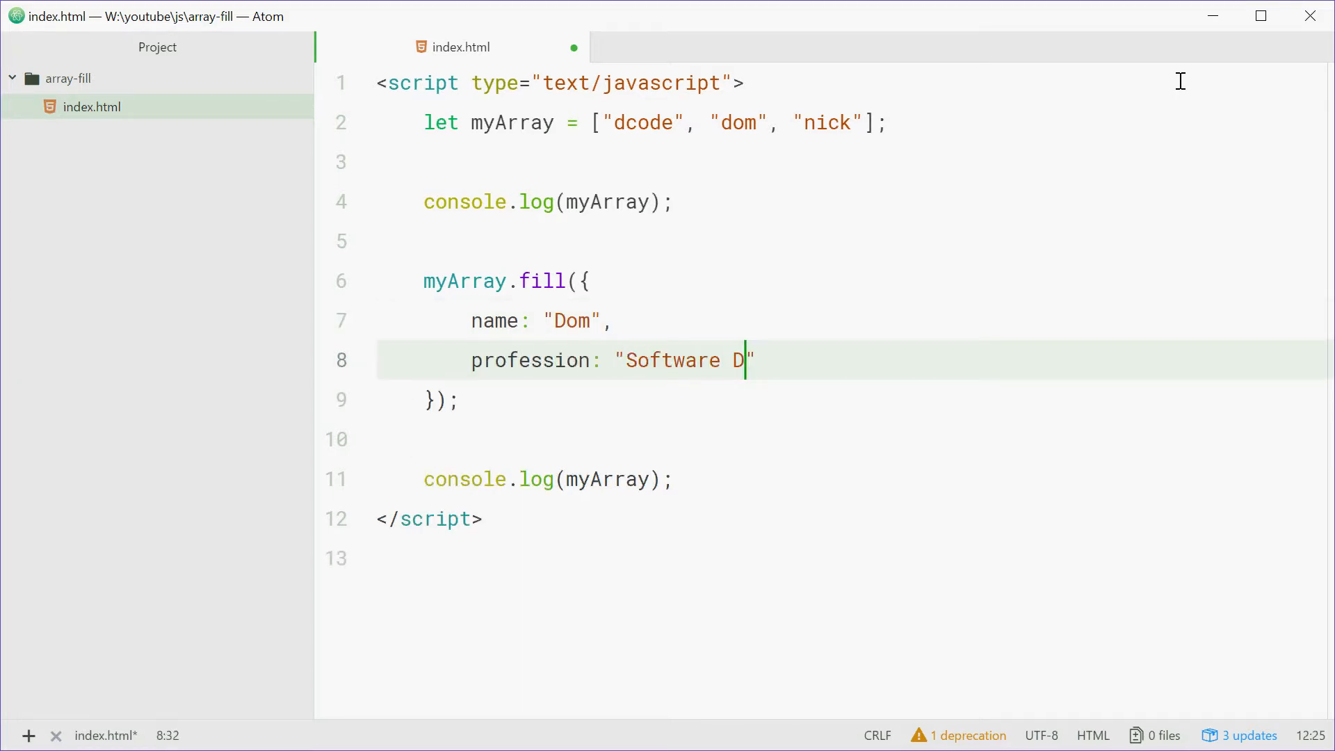
type("eveloper")
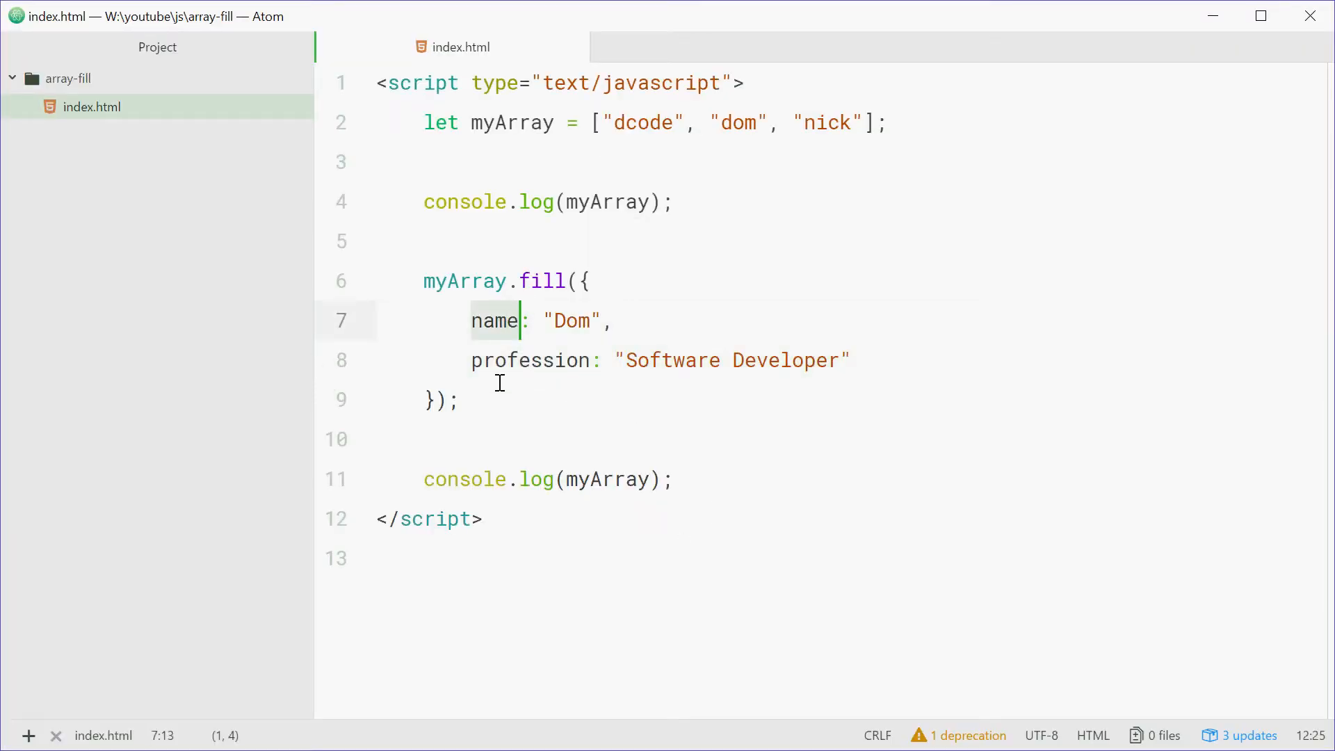
- Write myArray[0].name = "Nick"; below the fill call
type("myA")
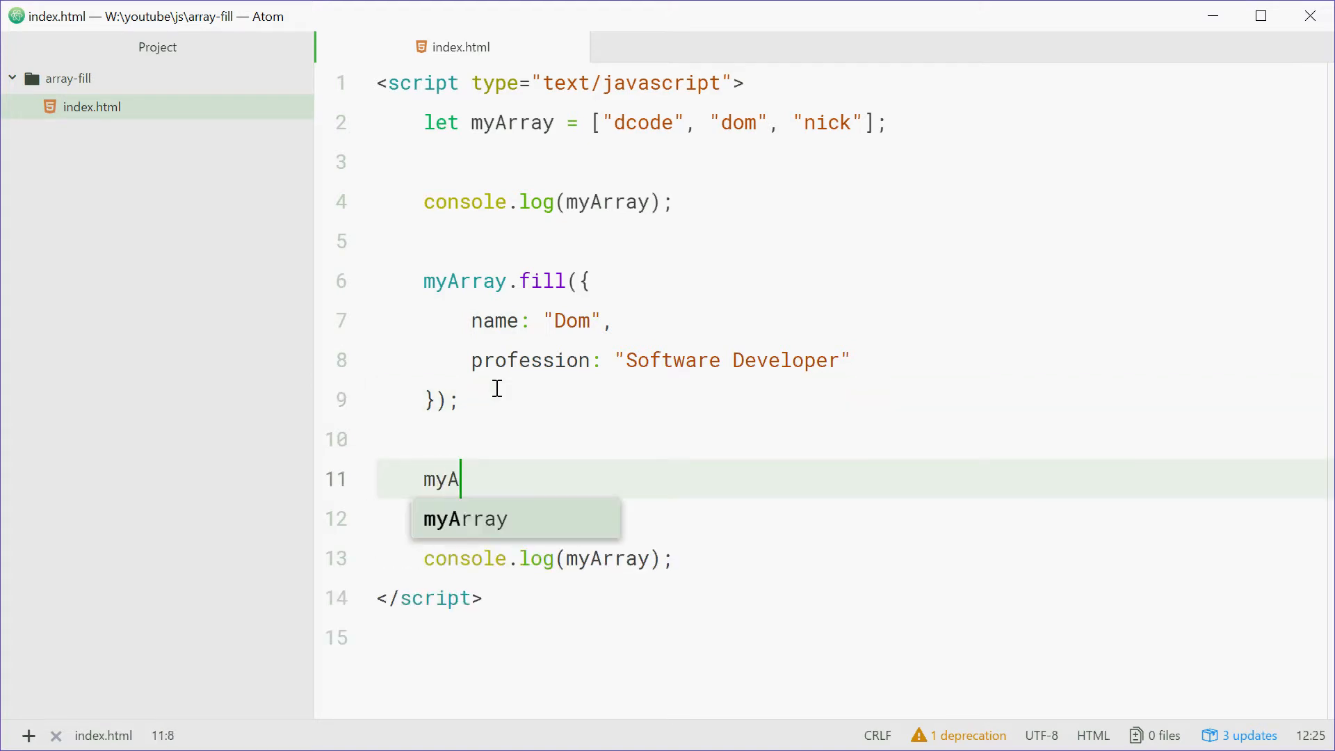
type("rray[0]")
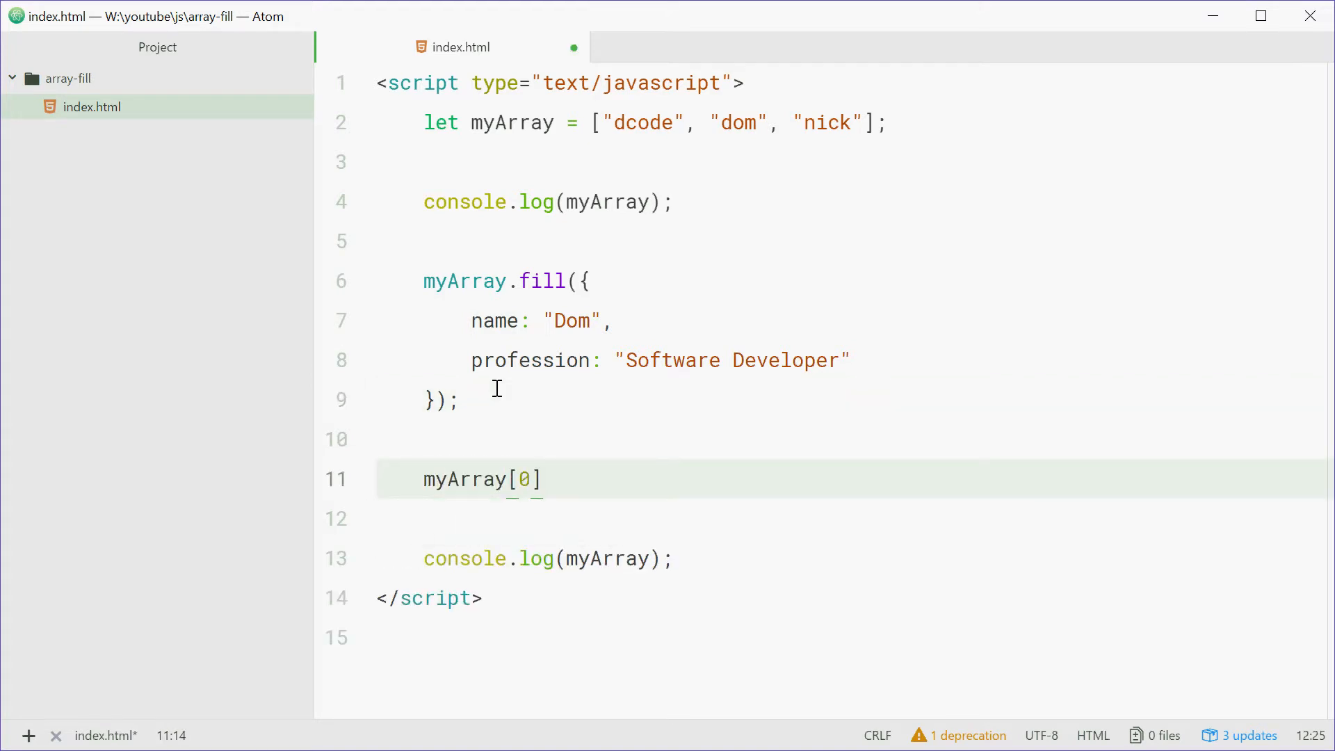
type(".name")
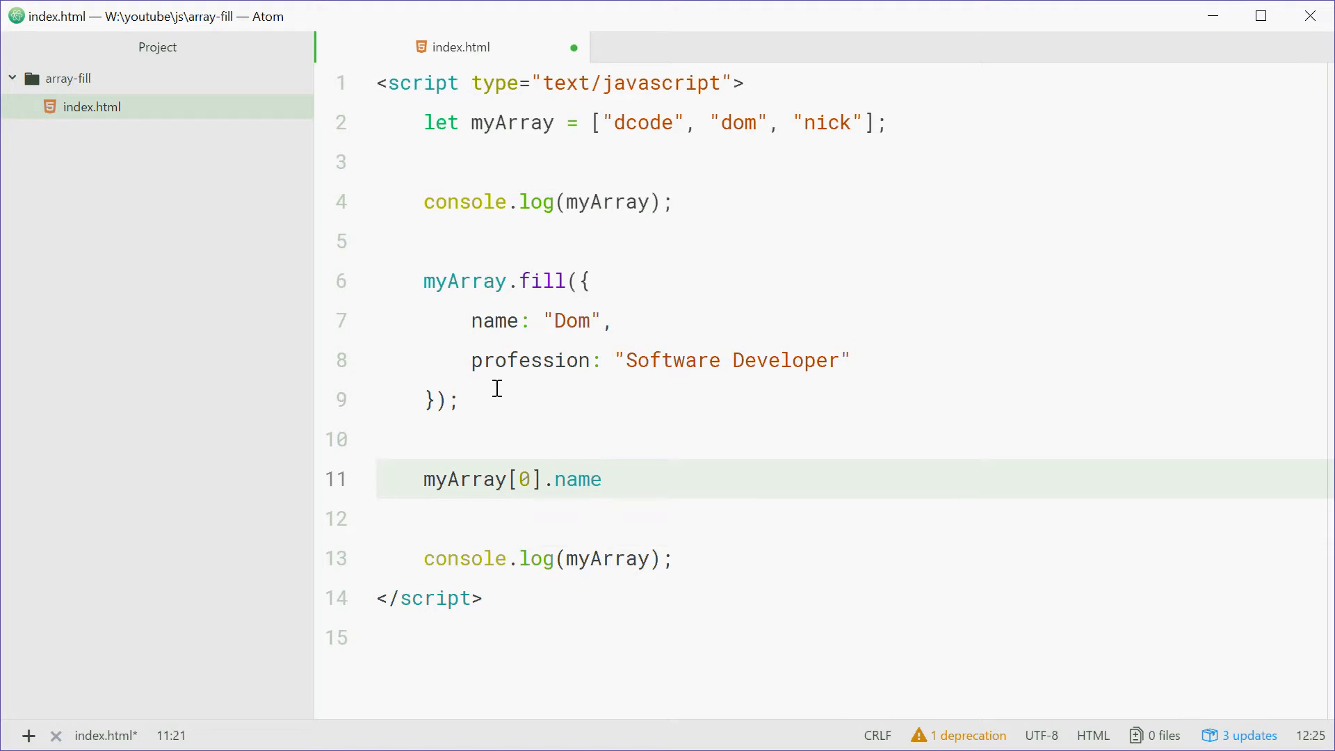
type("= \"Nick\";")
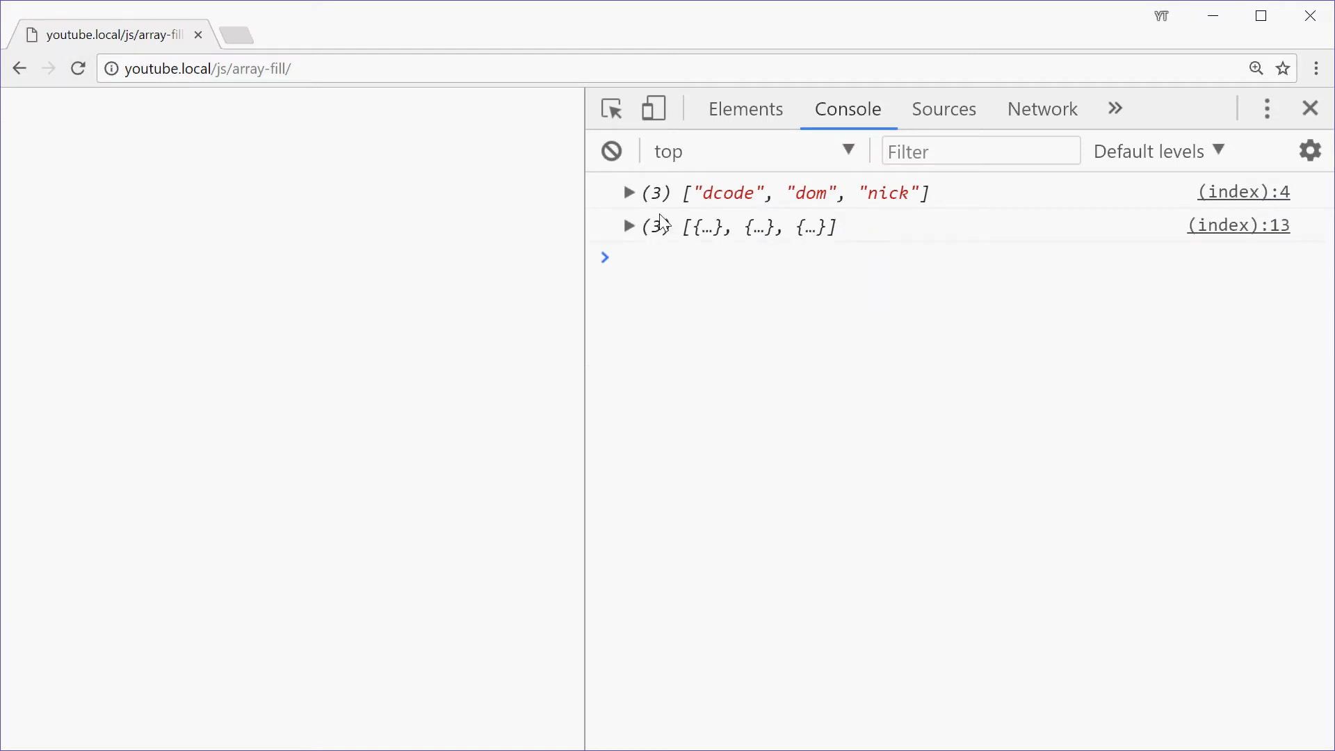
- Expand the second logged array in the Chrome console to inspect its three objects
left_click(630, 225)
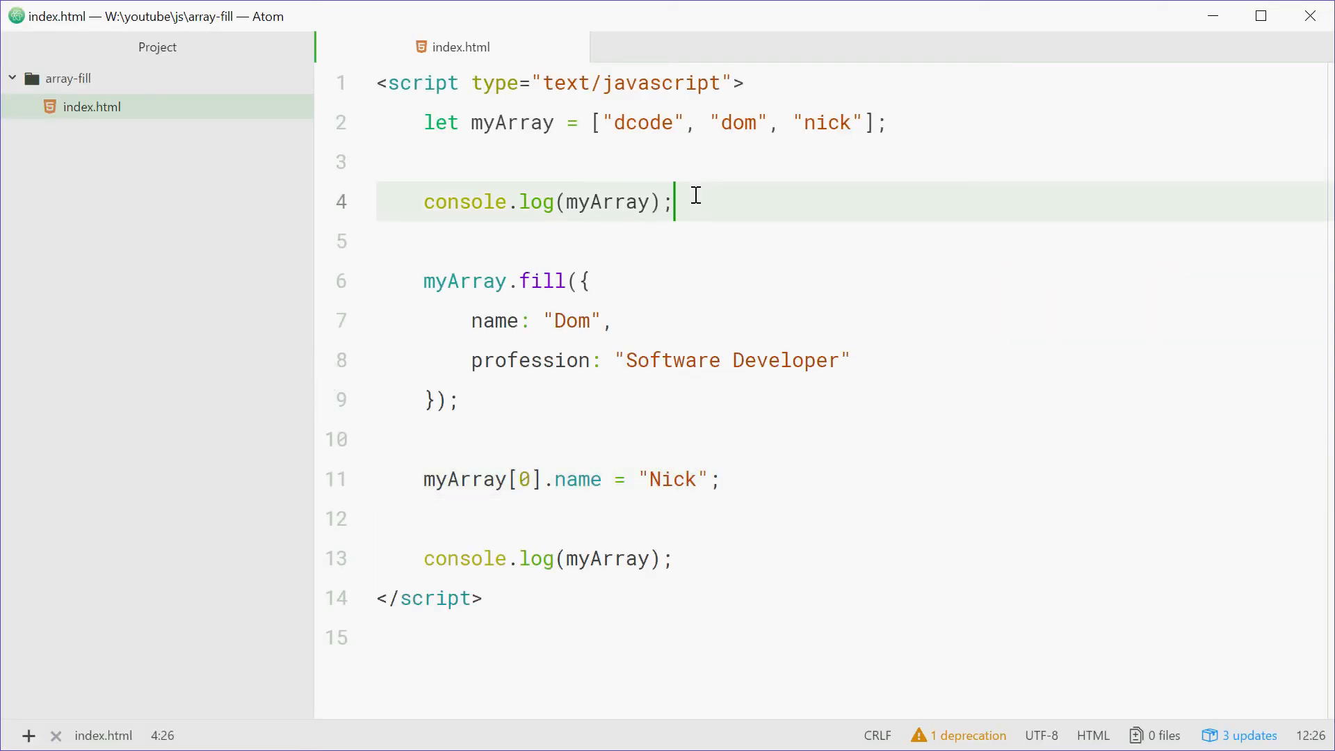
- Insert myArray = myArray.map(function () { return {...}; }); above the fill call
key("enter")
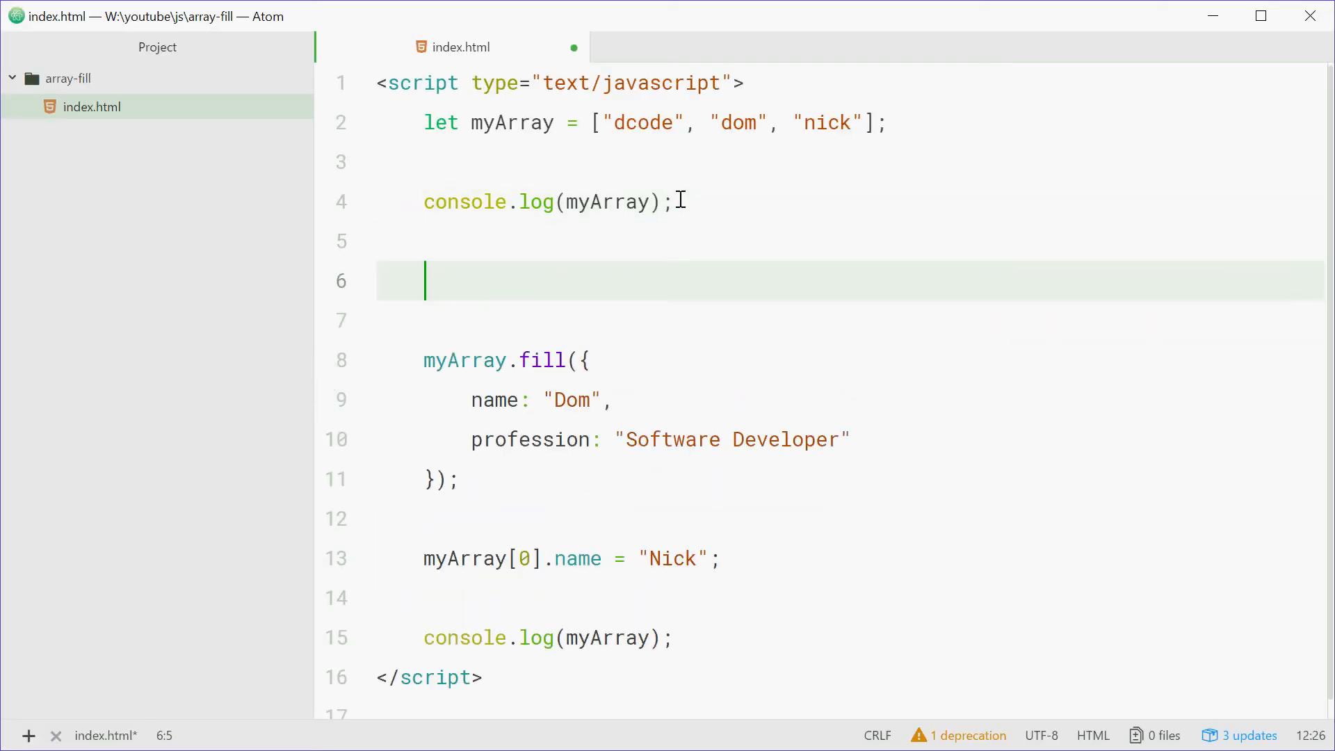
type("myArray")
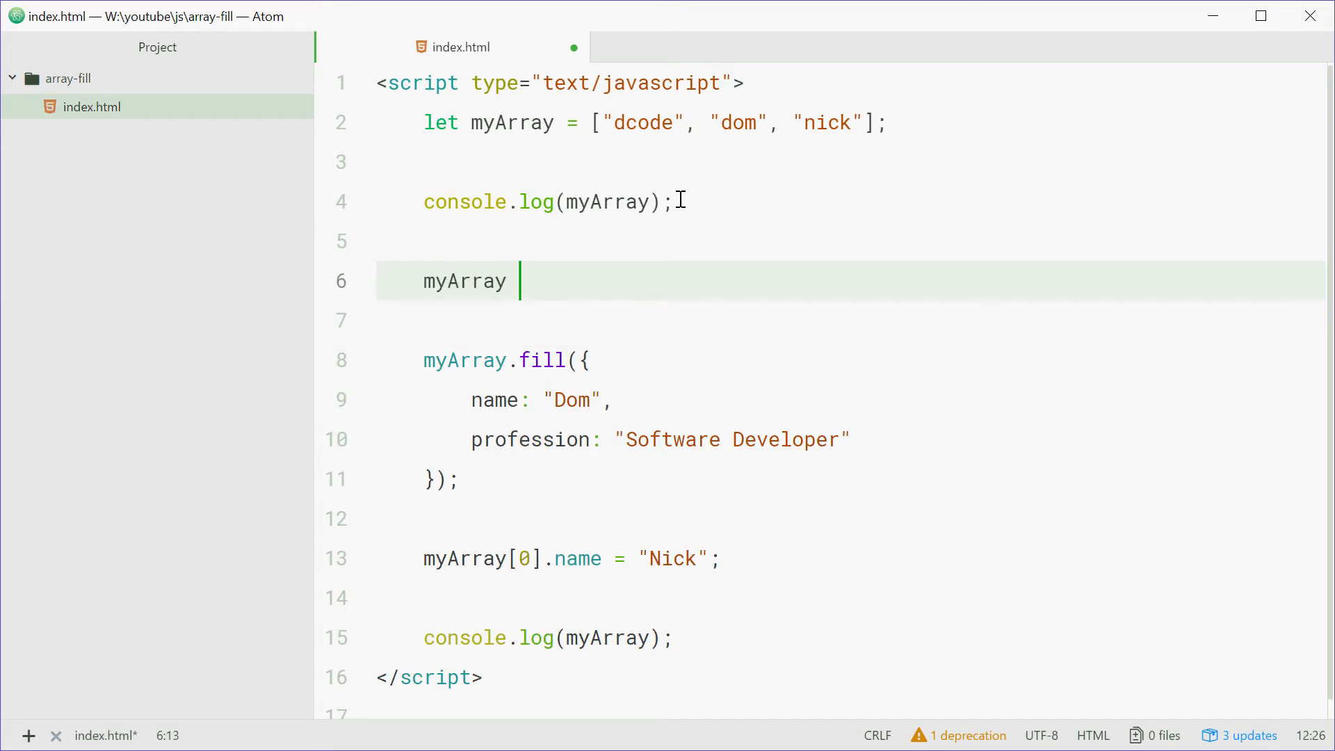
type("= myArray")
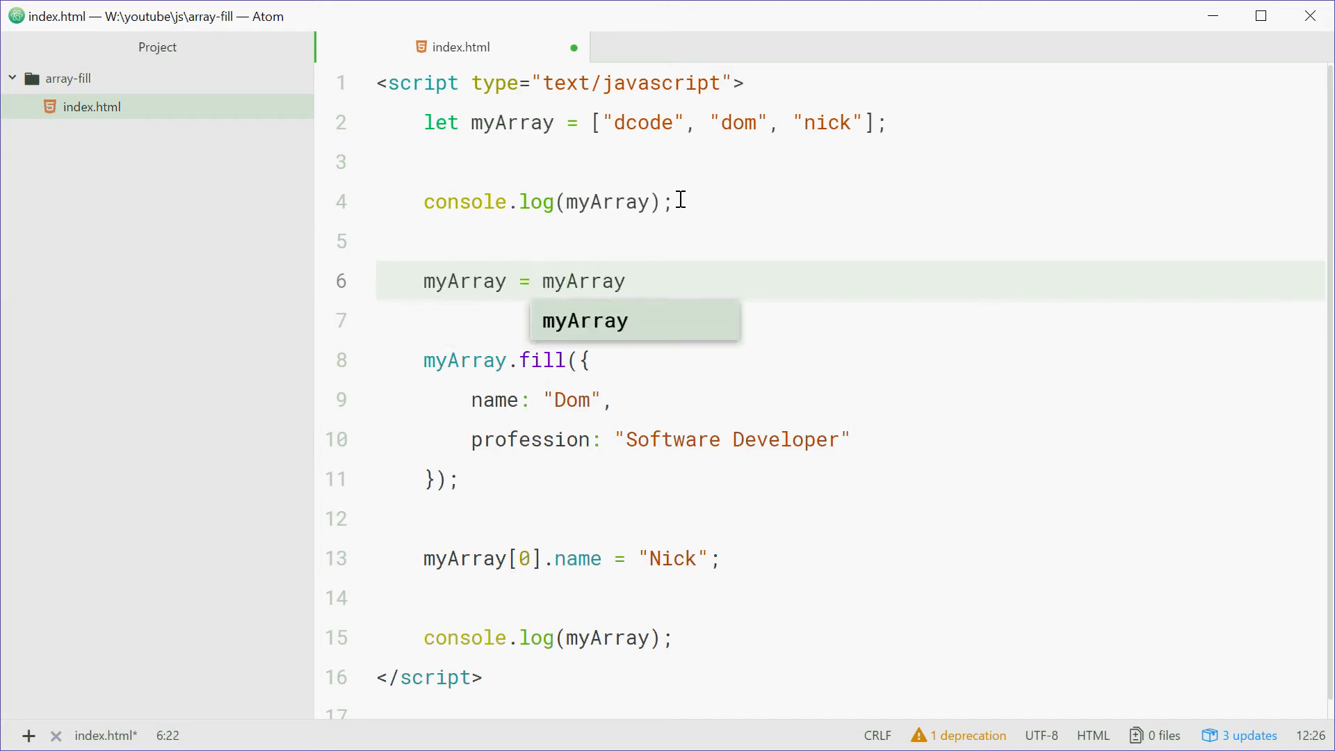
type(".map()")
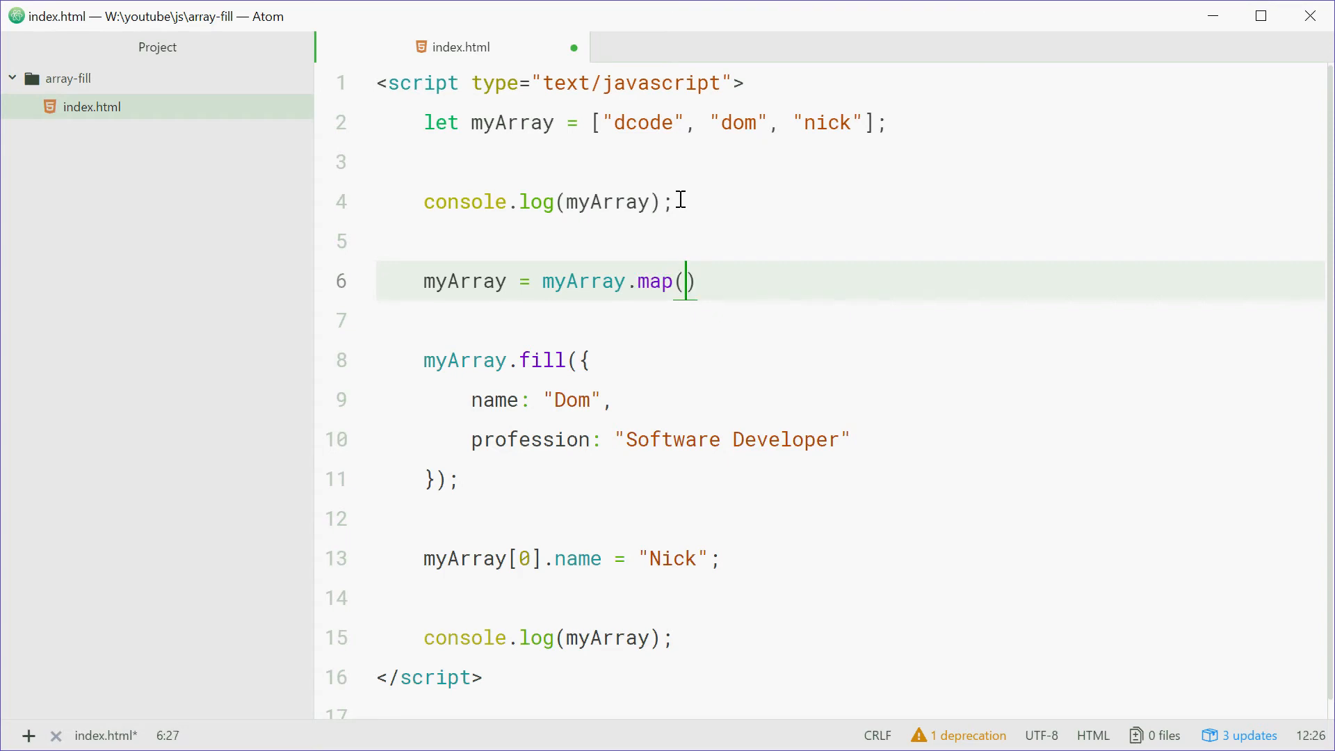
type("function ()")
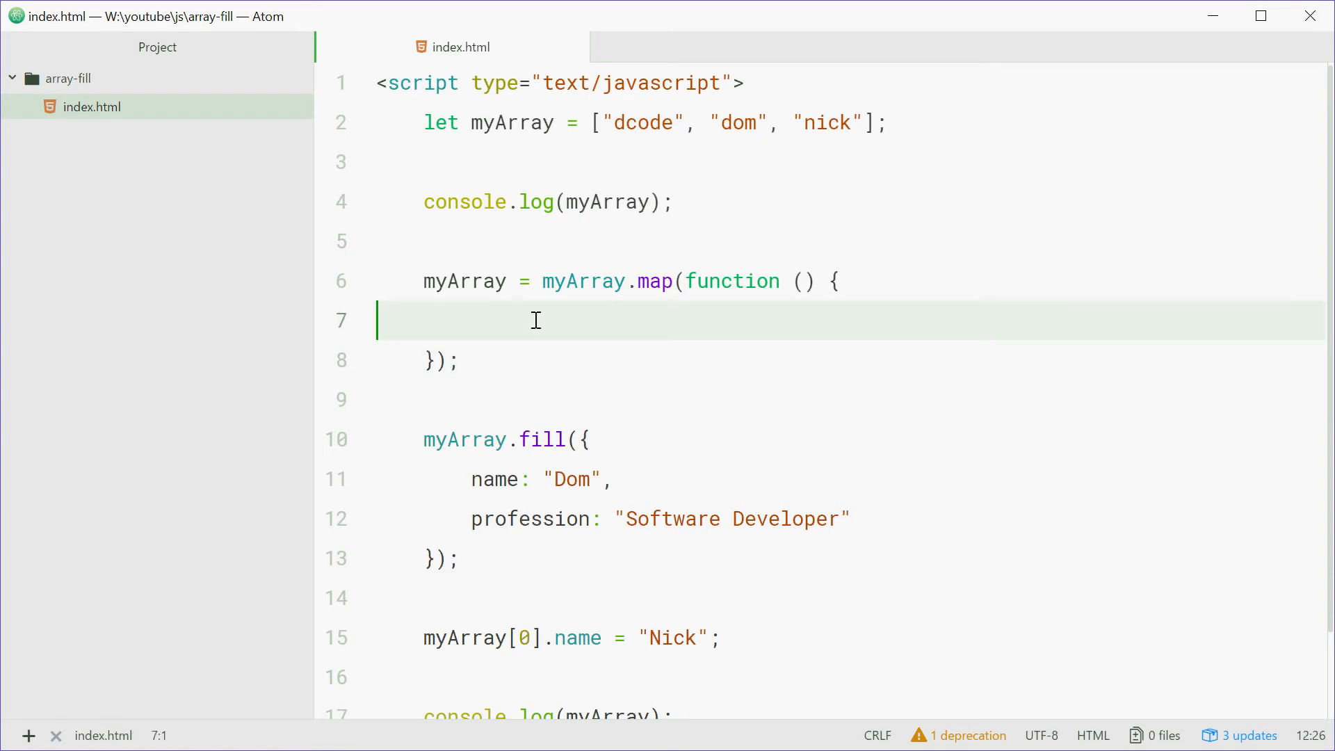
type("return {")
type("};")
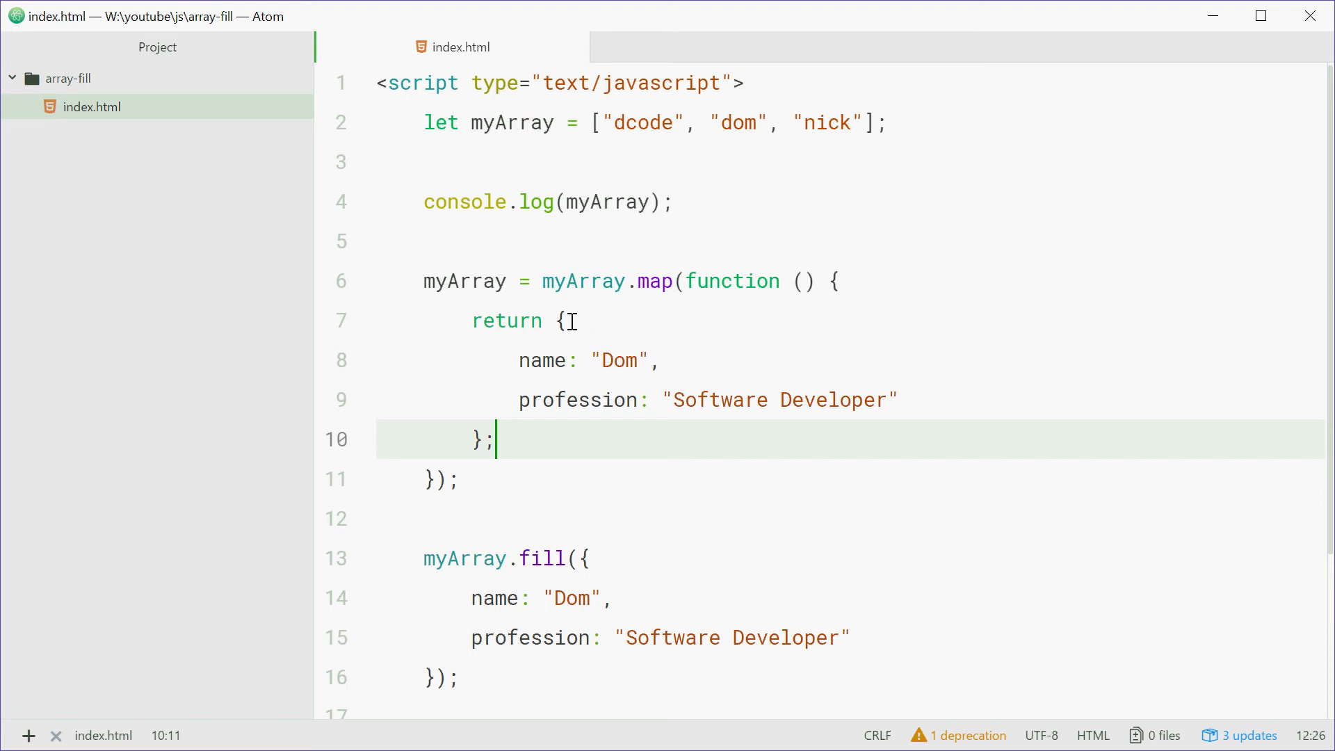
left_click_drag(561, 322, 497, 441)
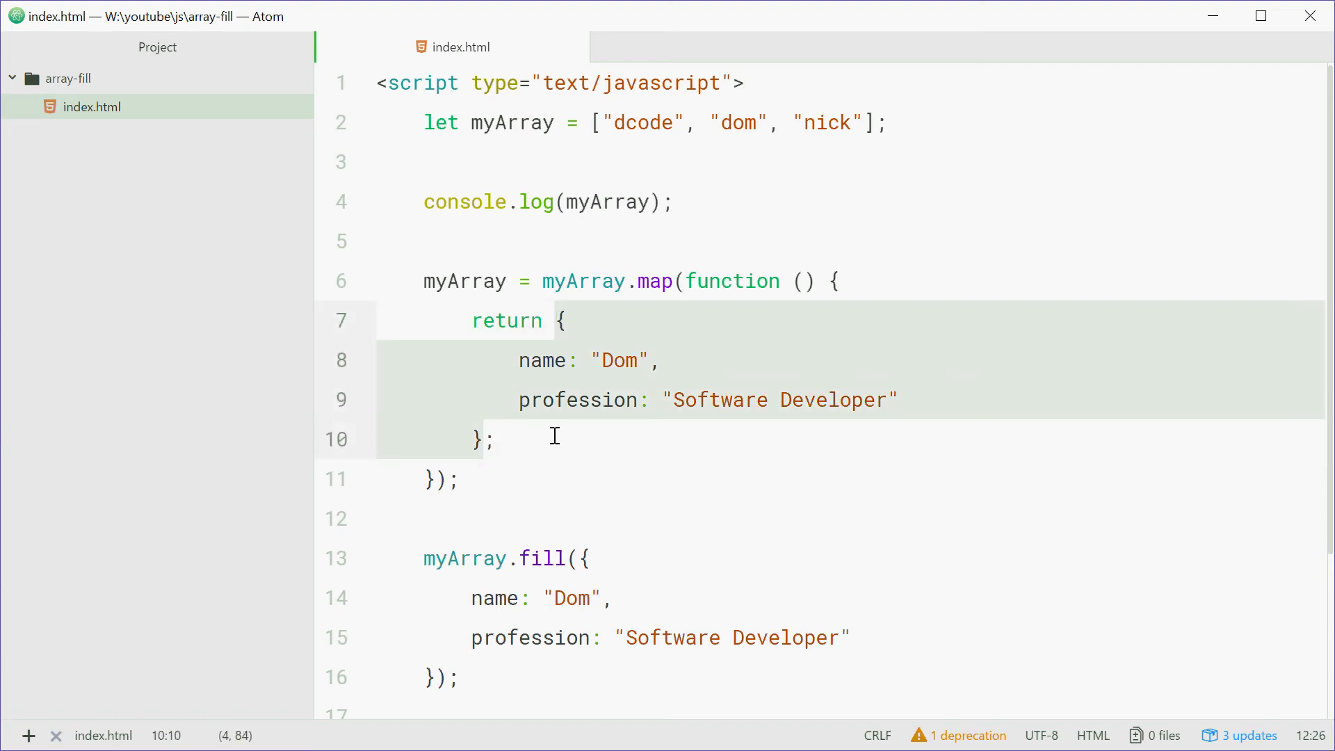
scroll("down", 3)
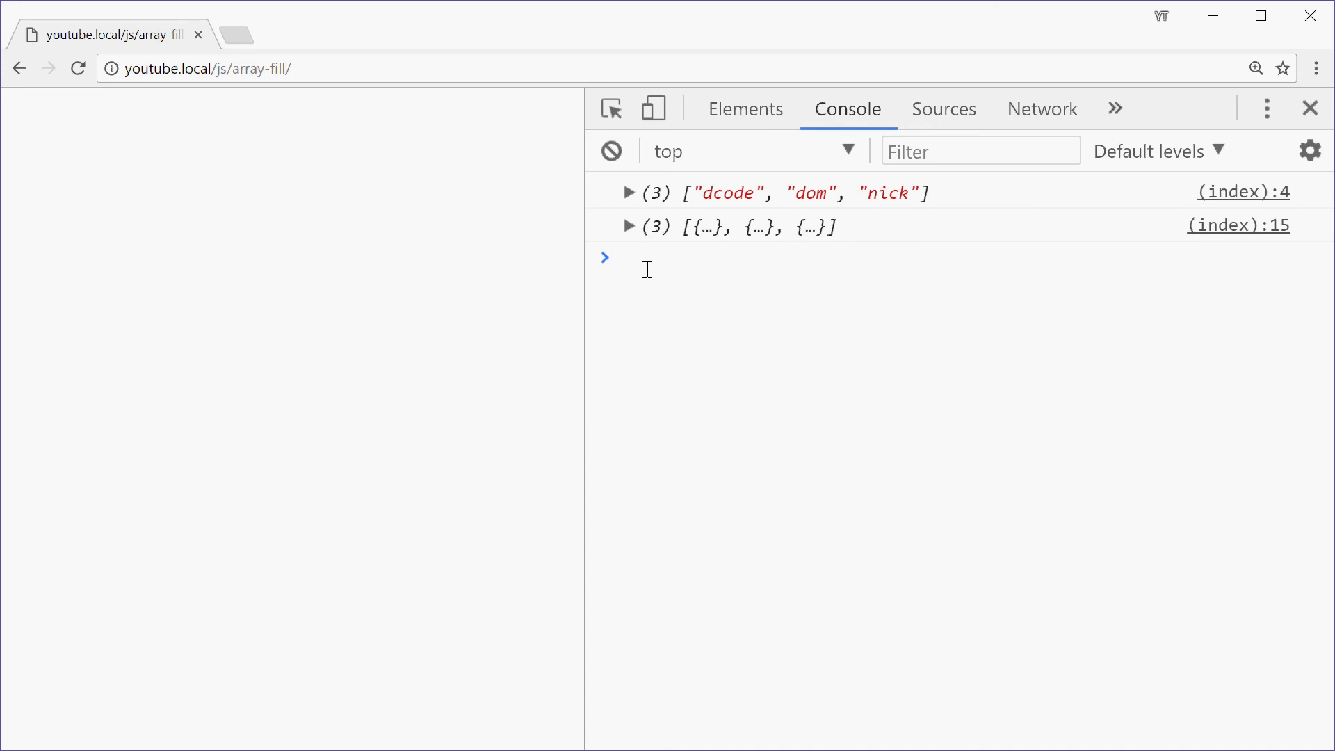
- Expand the second console entry to see object 0 named Nick, others Dom
left_click(630, 225)
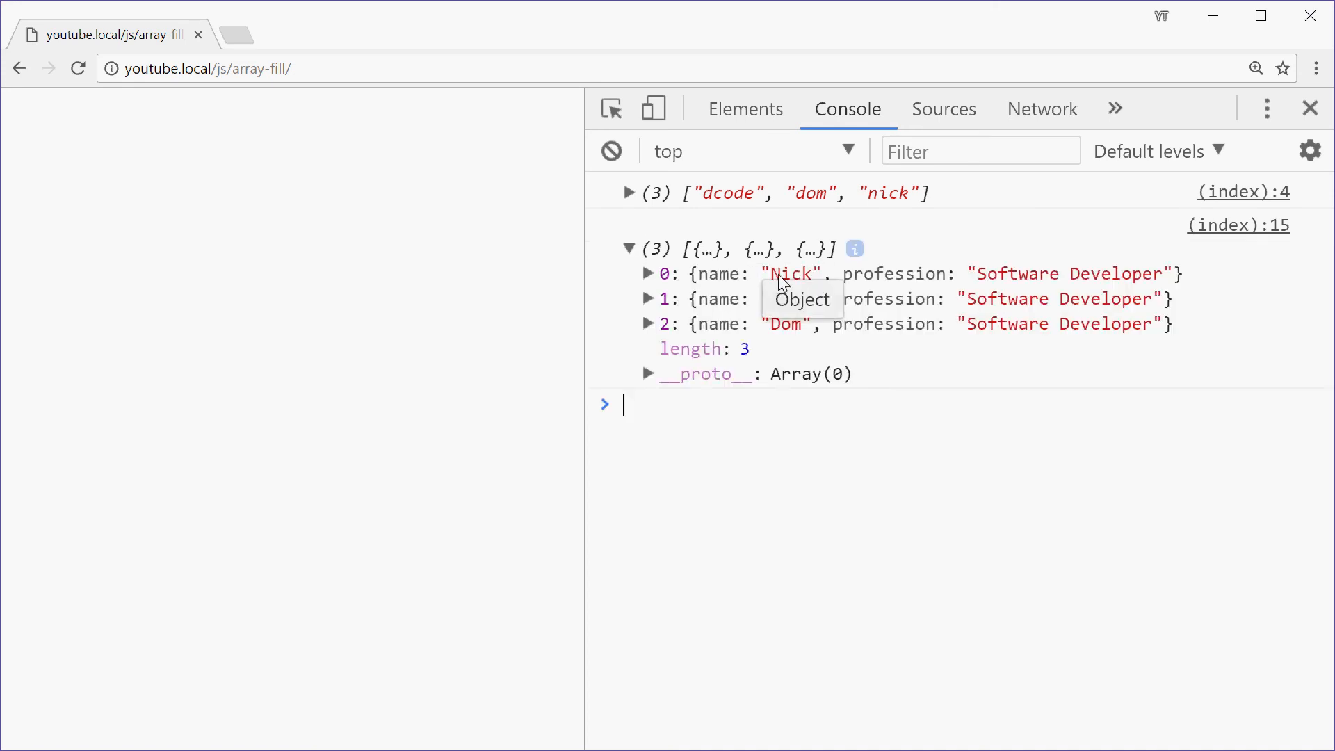